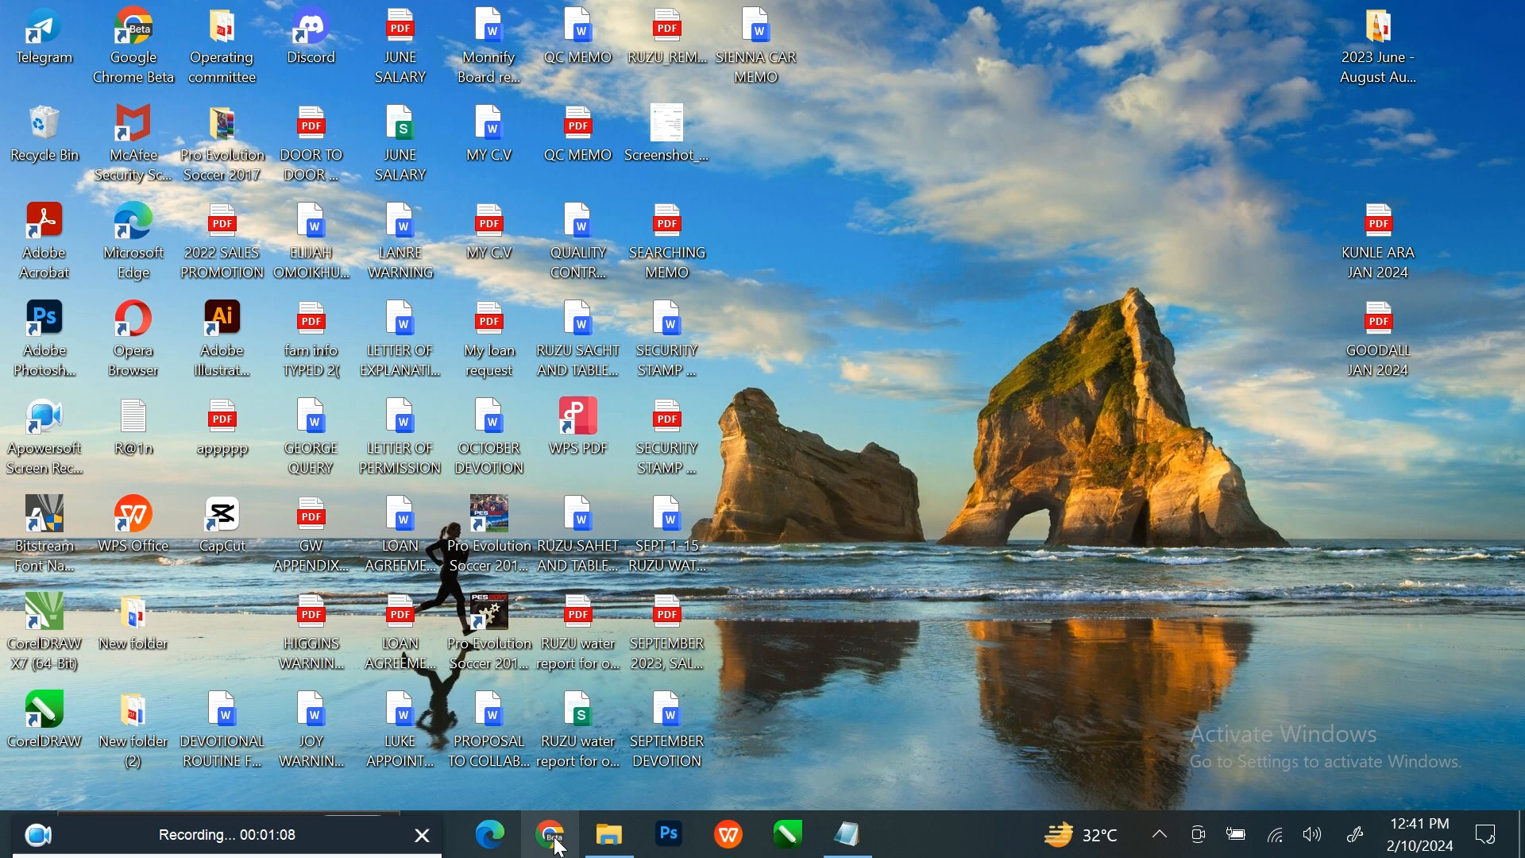
- Launch Chrome and load bing.com
click(550, 833)
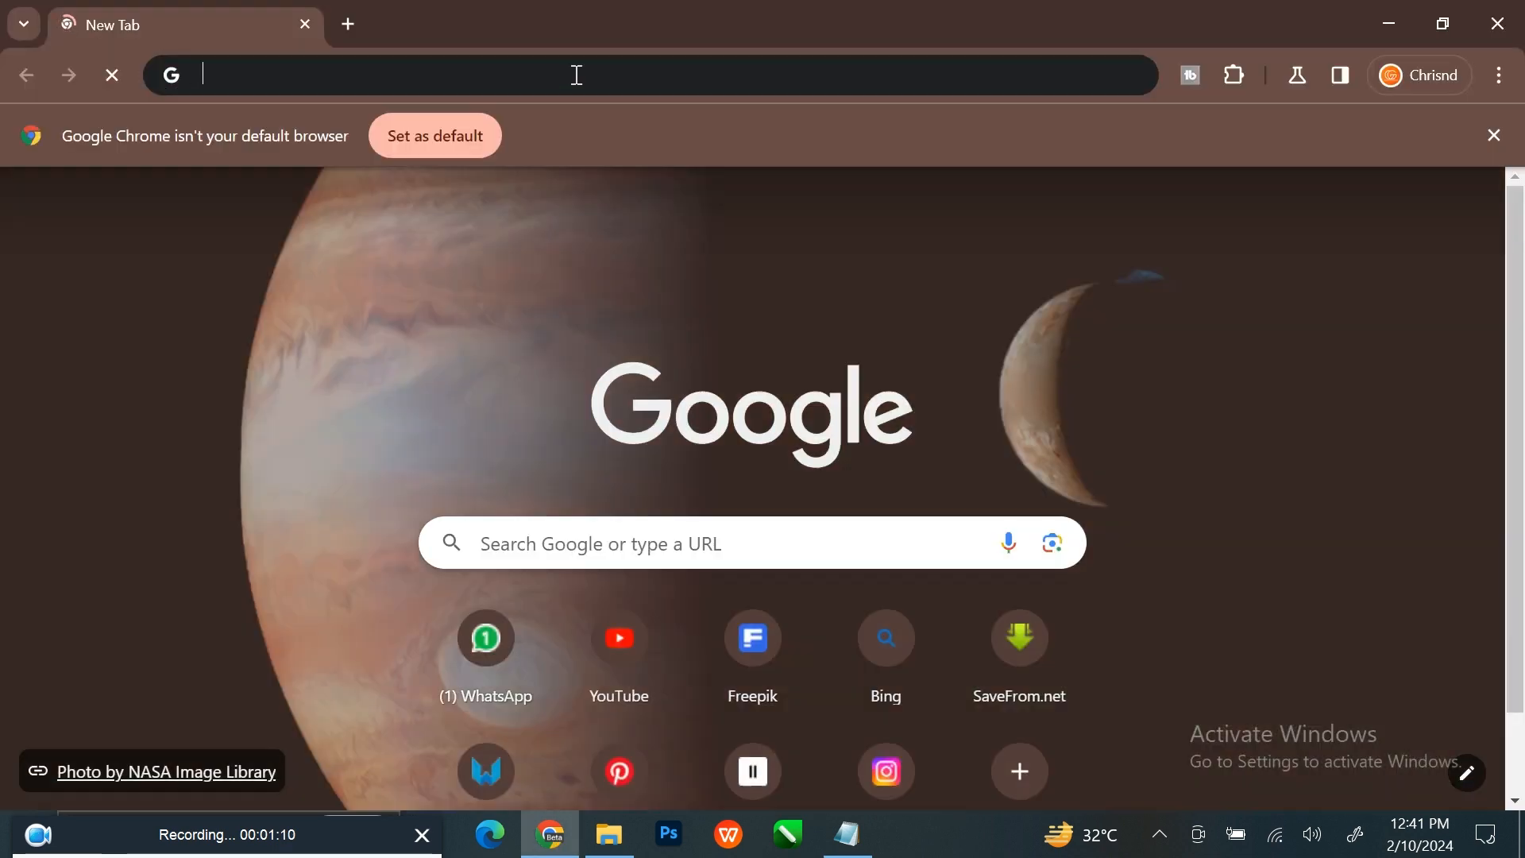
text(bing.com)
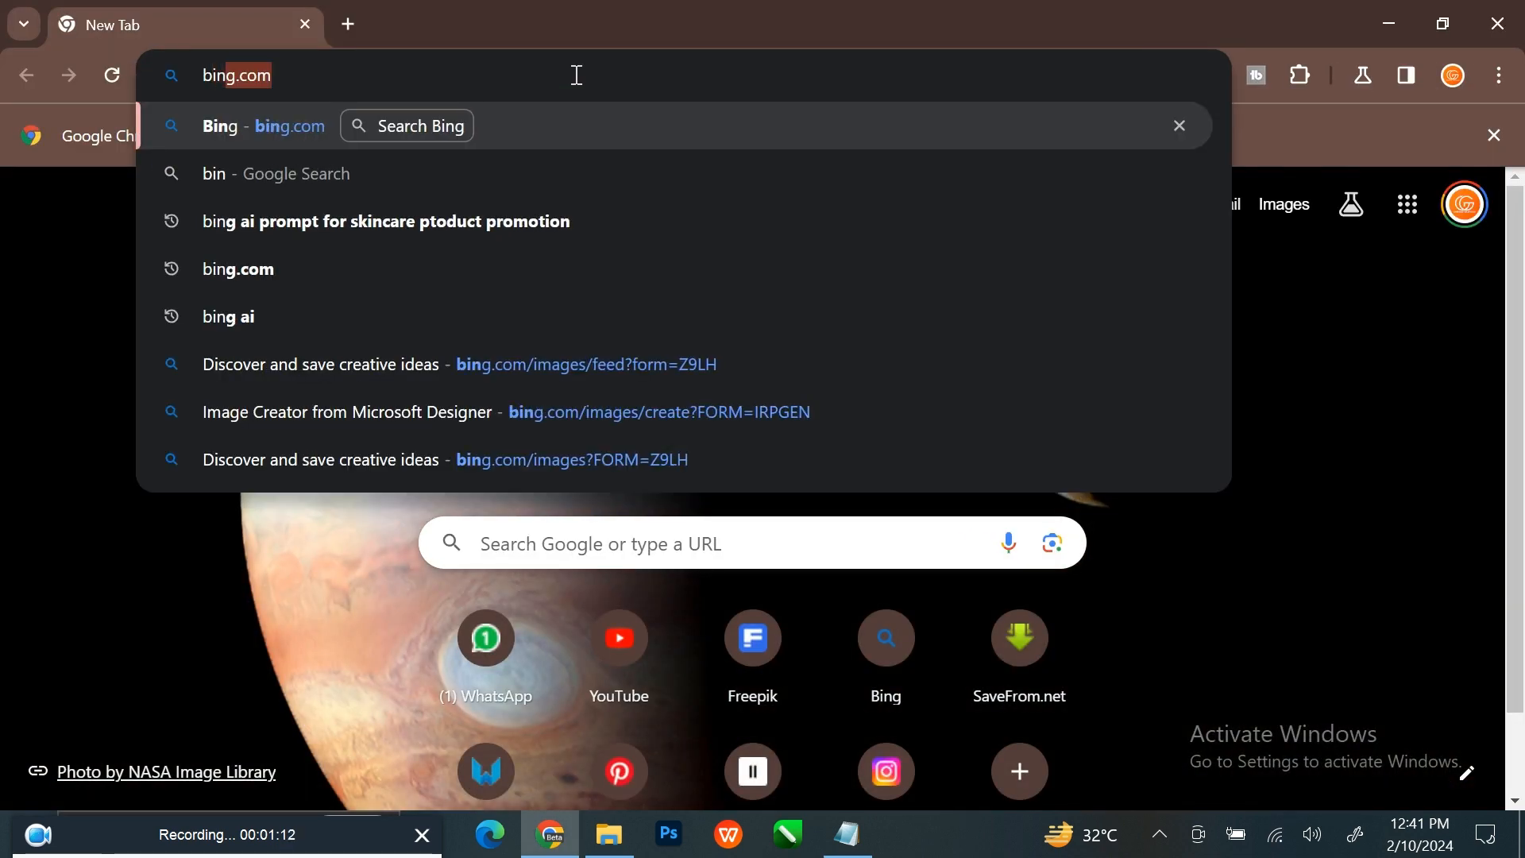
key(Enter)
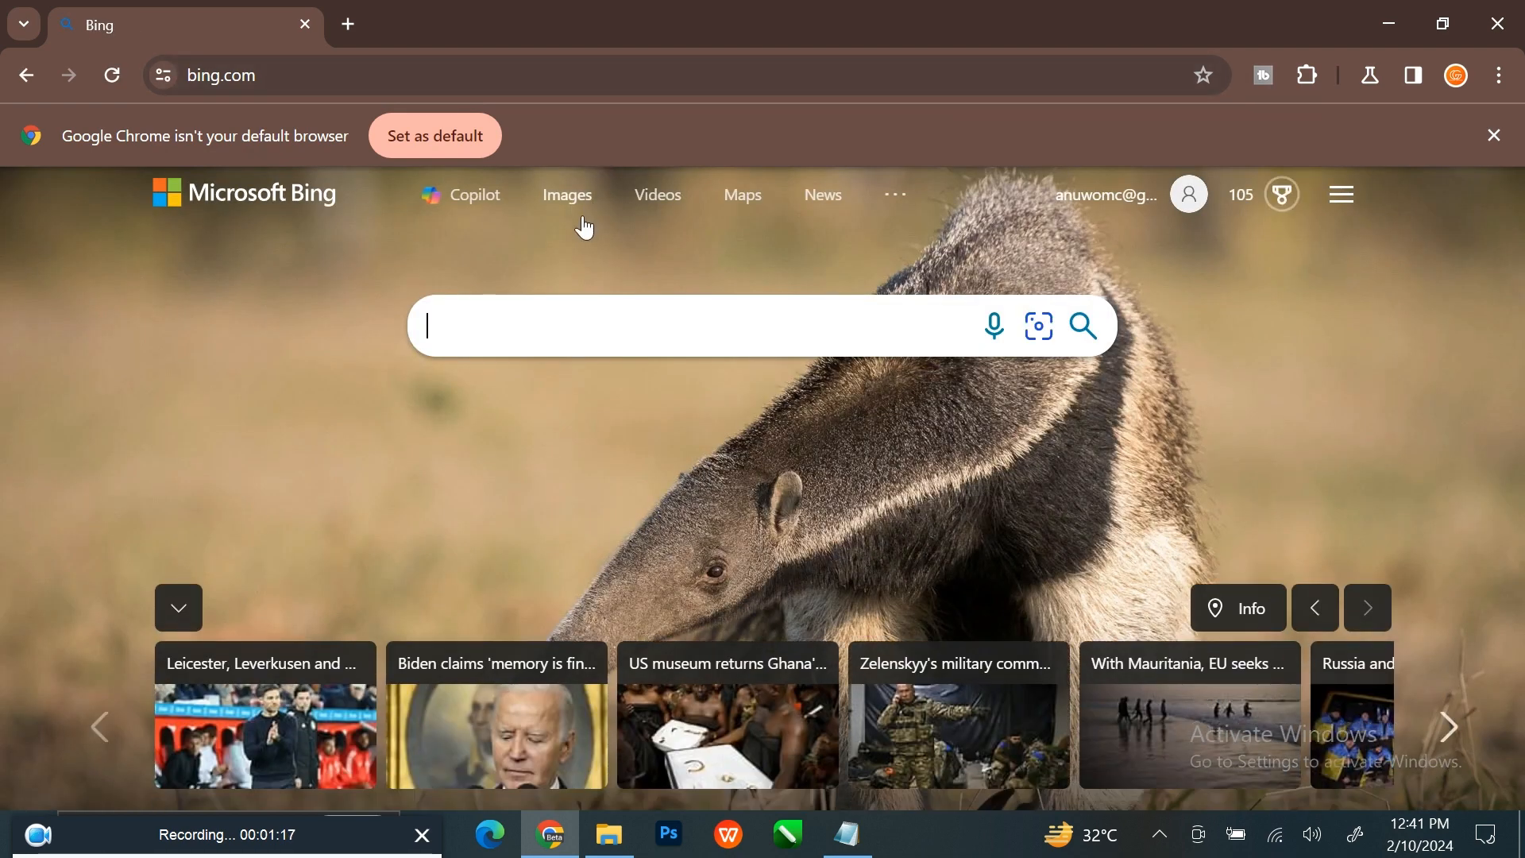
- Go to Bing Images and open Image Creator in a new tab
click(567, 195)
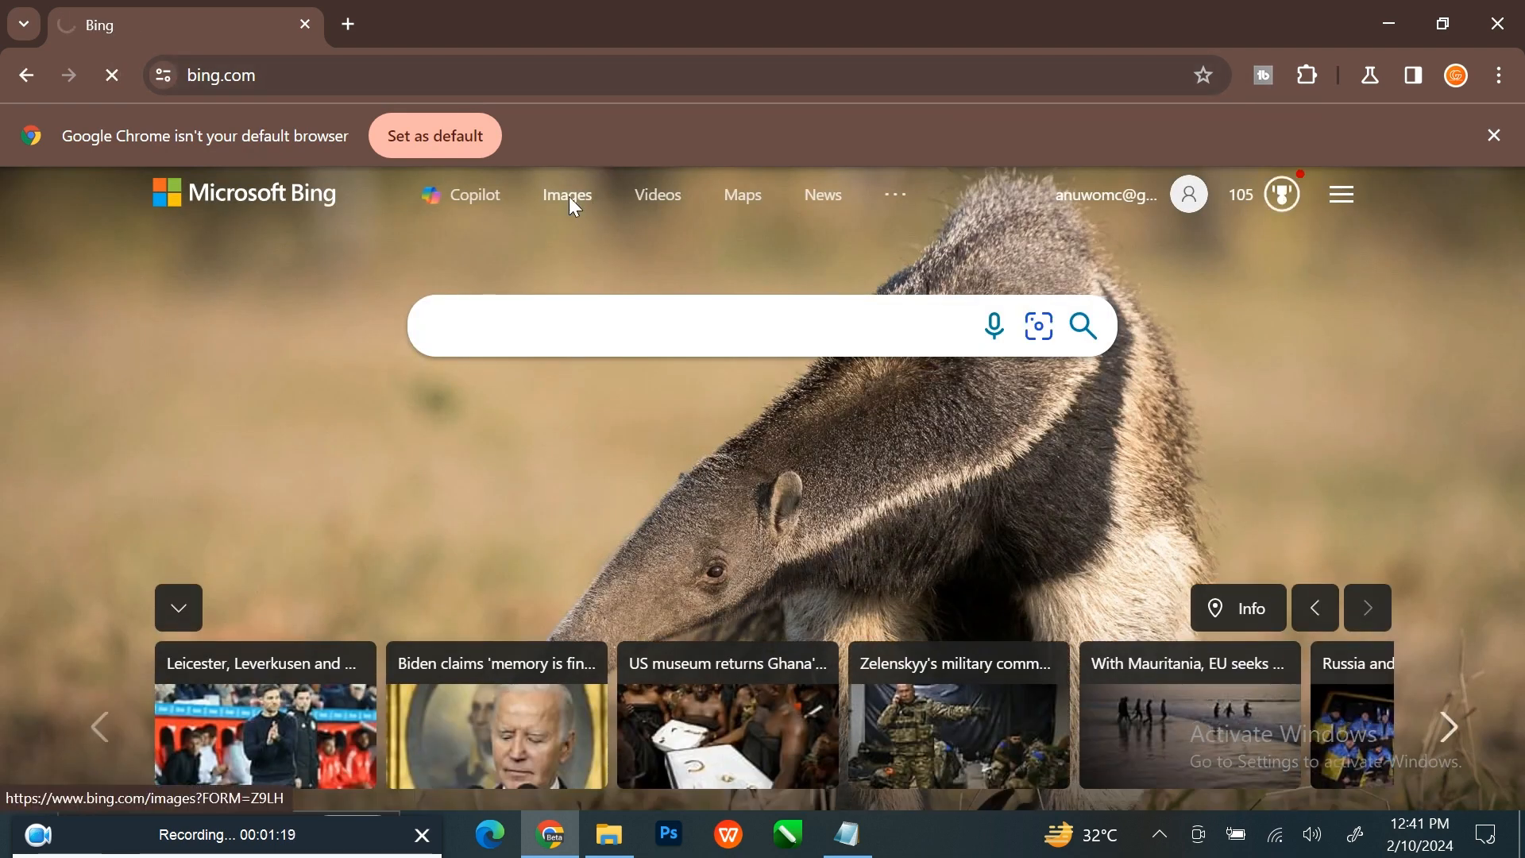
click(567, 195)
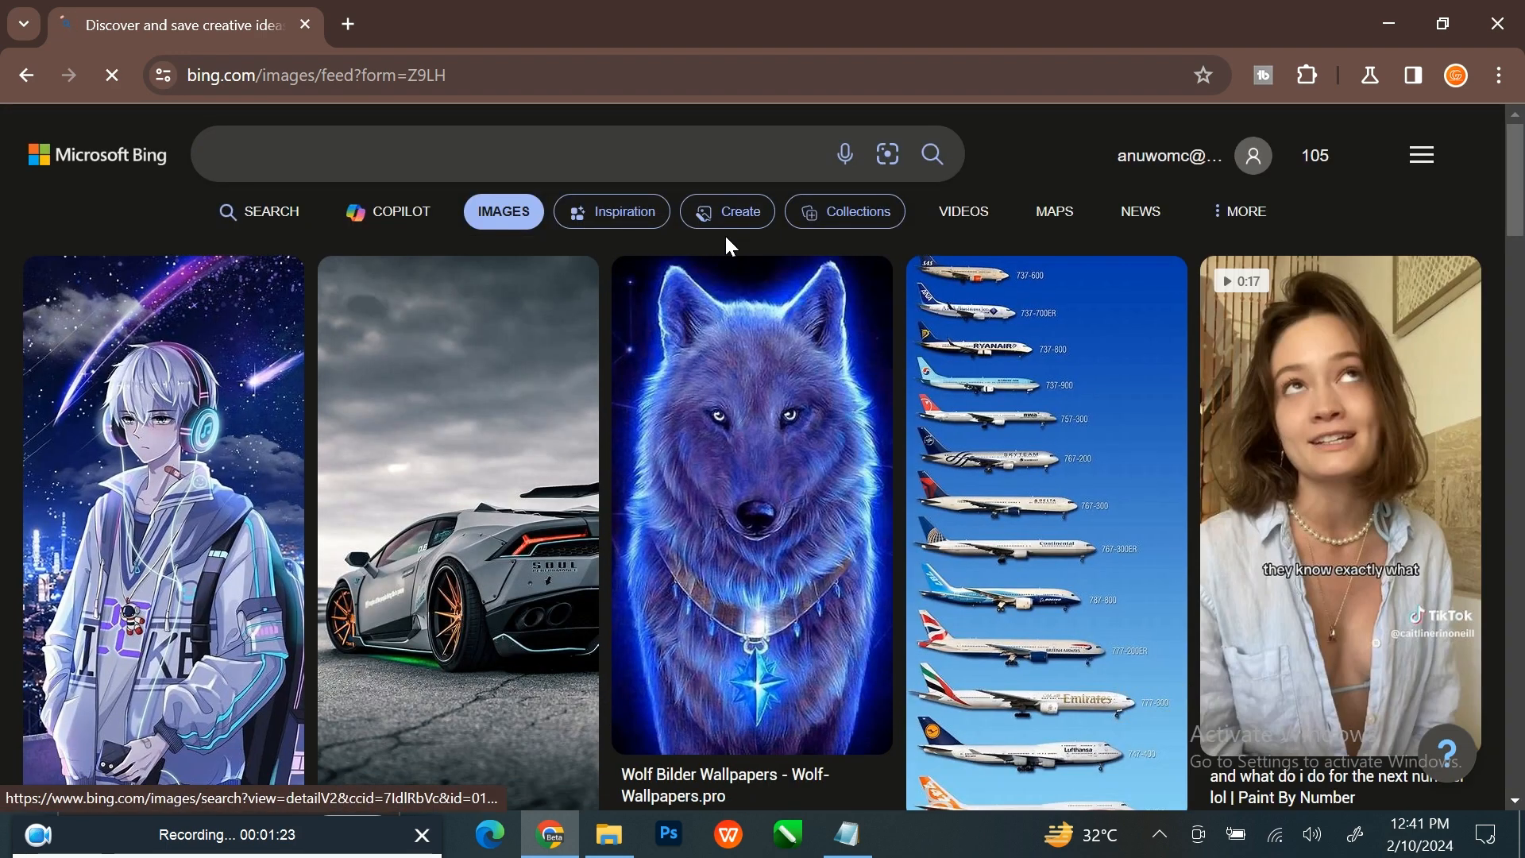
click(724, 211)
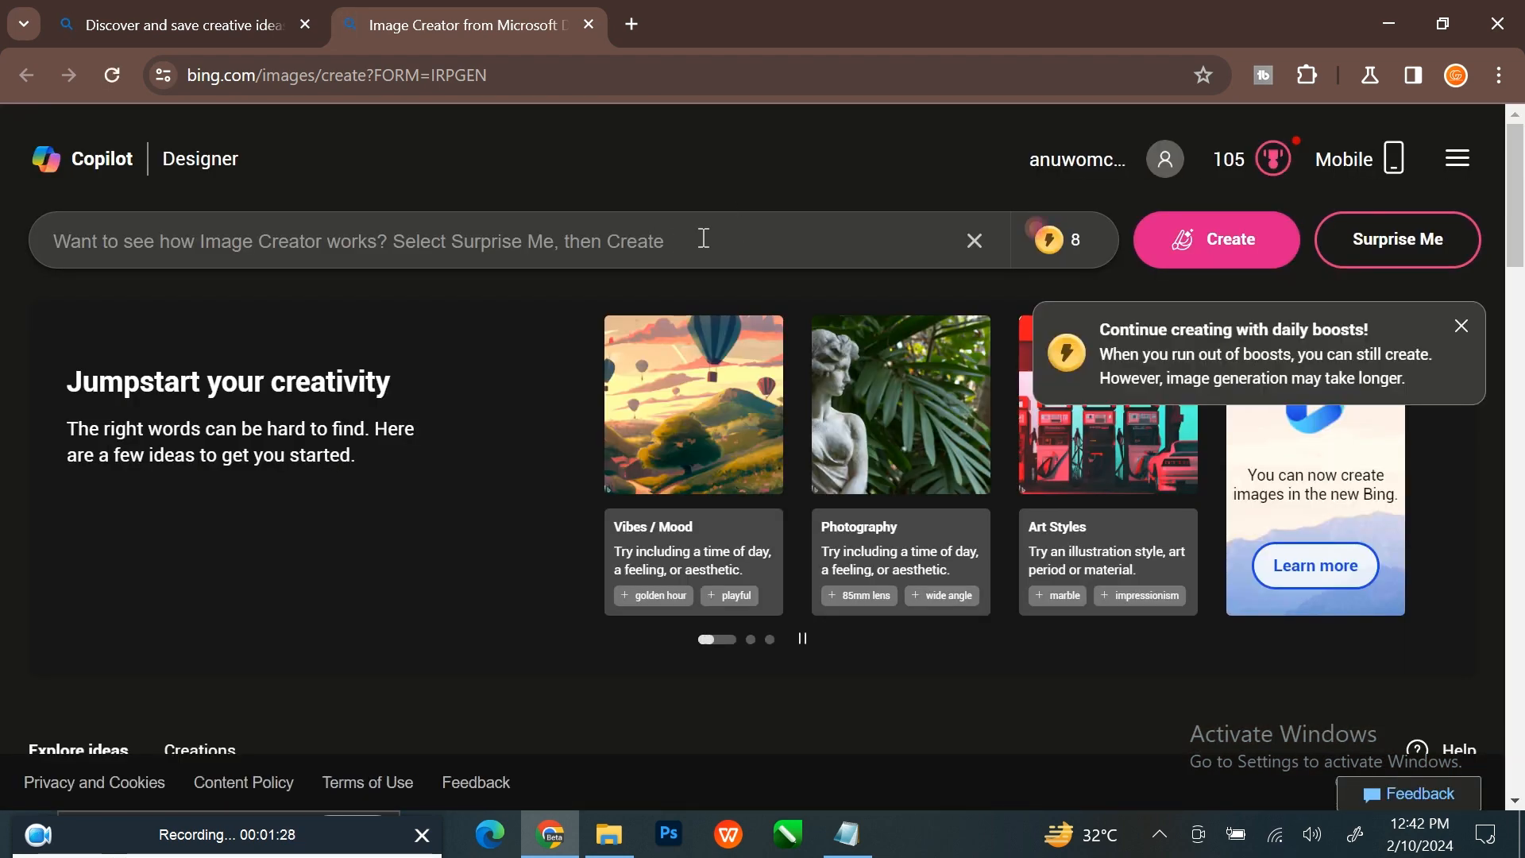
- Paste the saved Instagram glass ID card prompt from Notepad and generate images
click(845, 833)
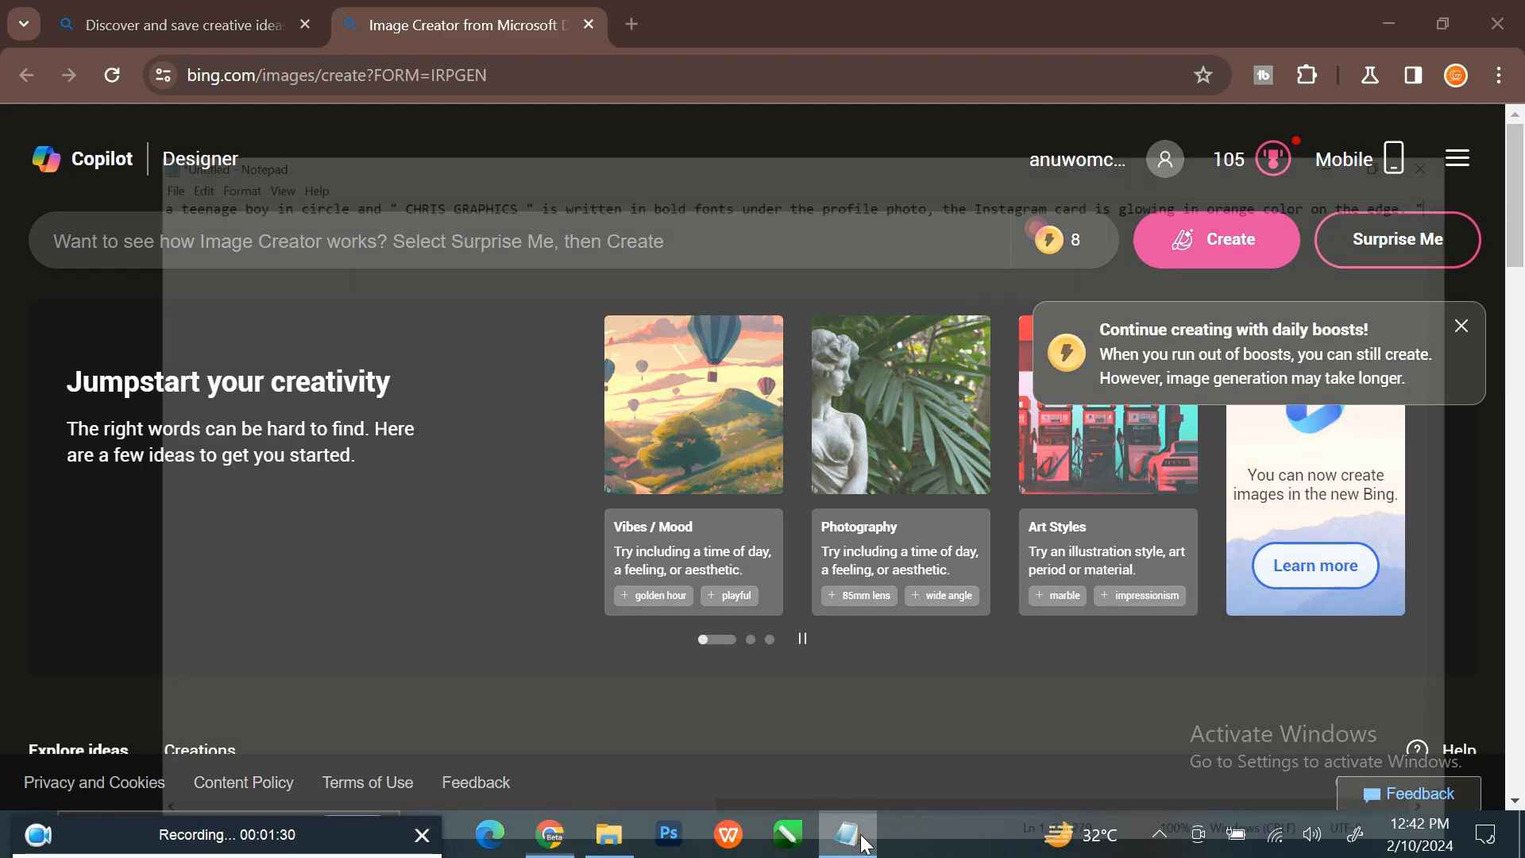
click(845, 833)
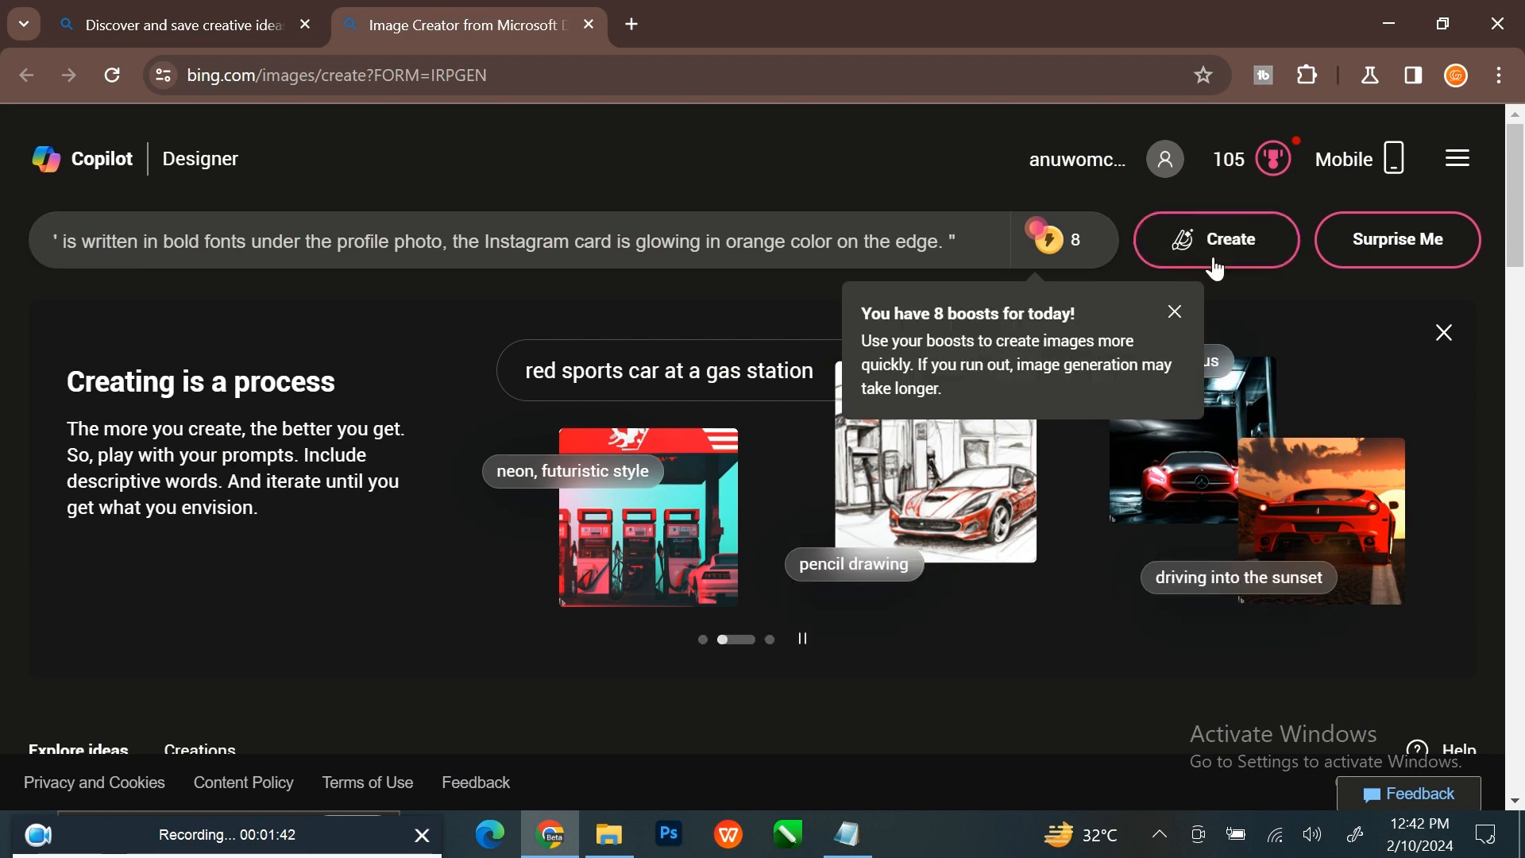
click(1214, 239)
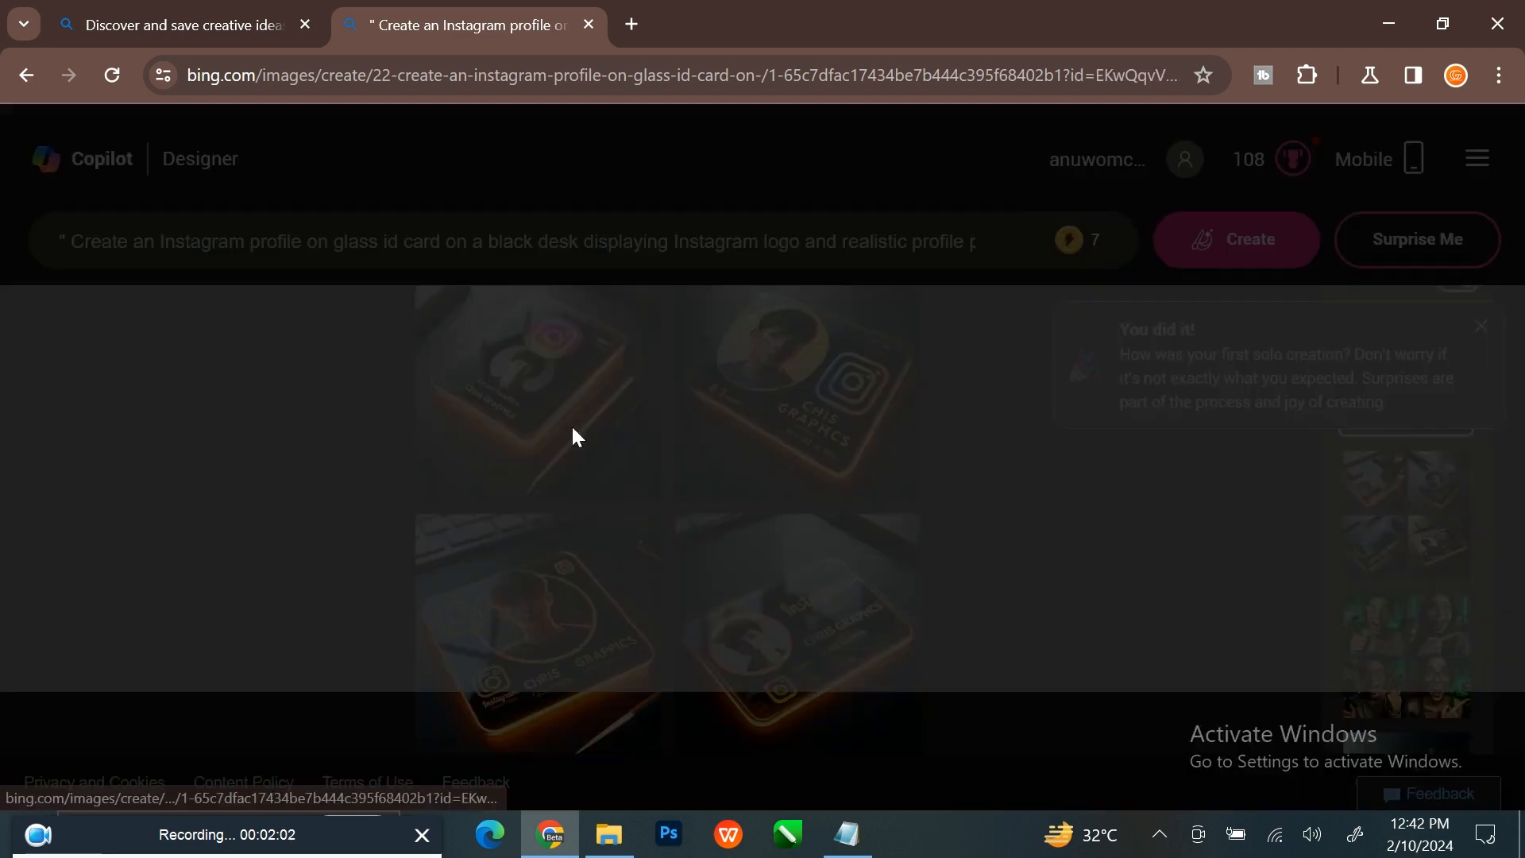
click(535, 389)
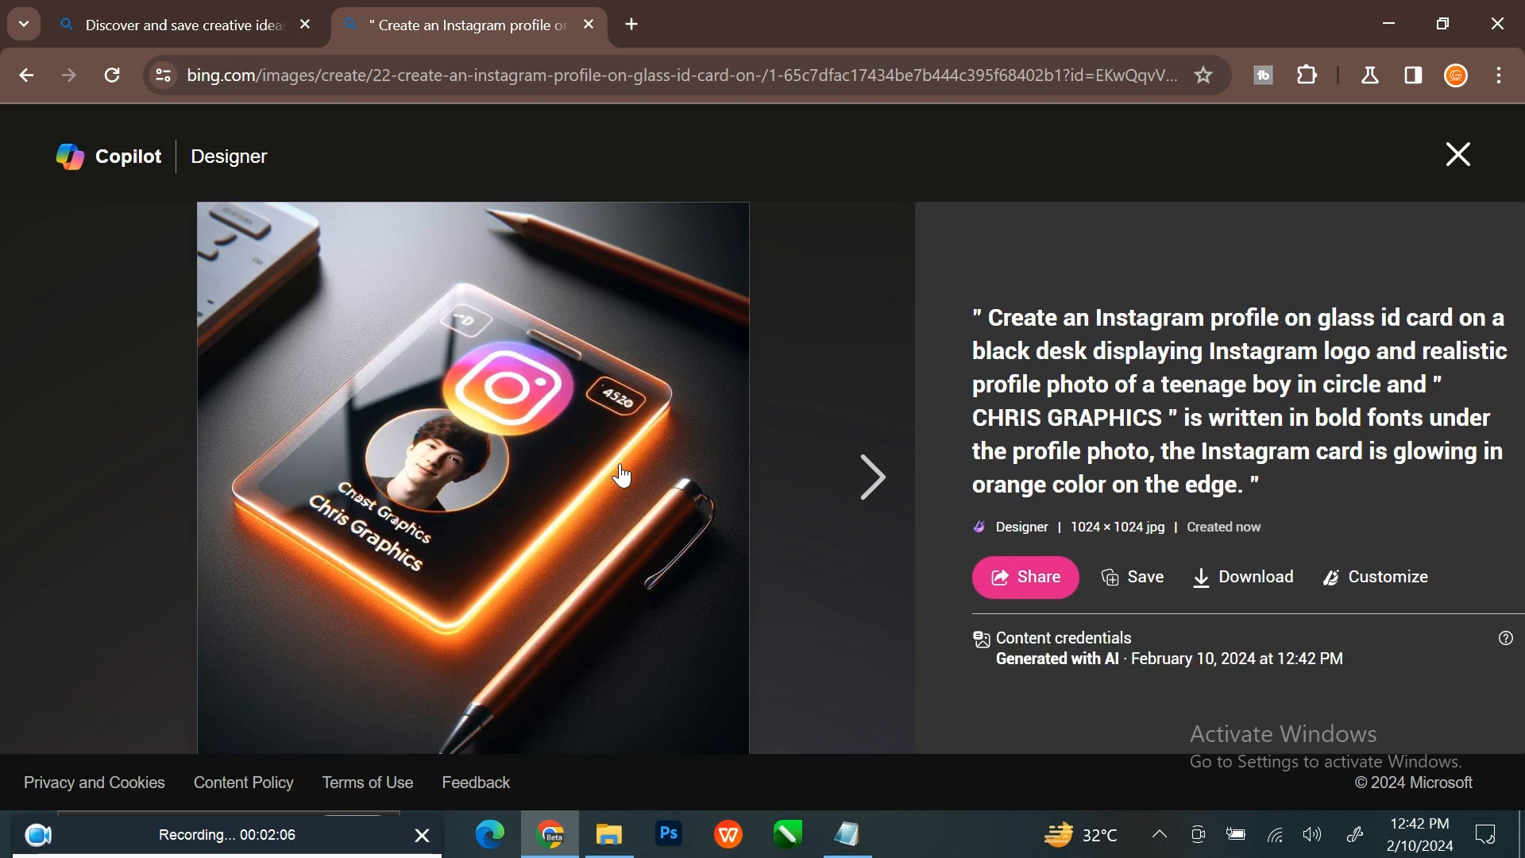
click(871, 477)
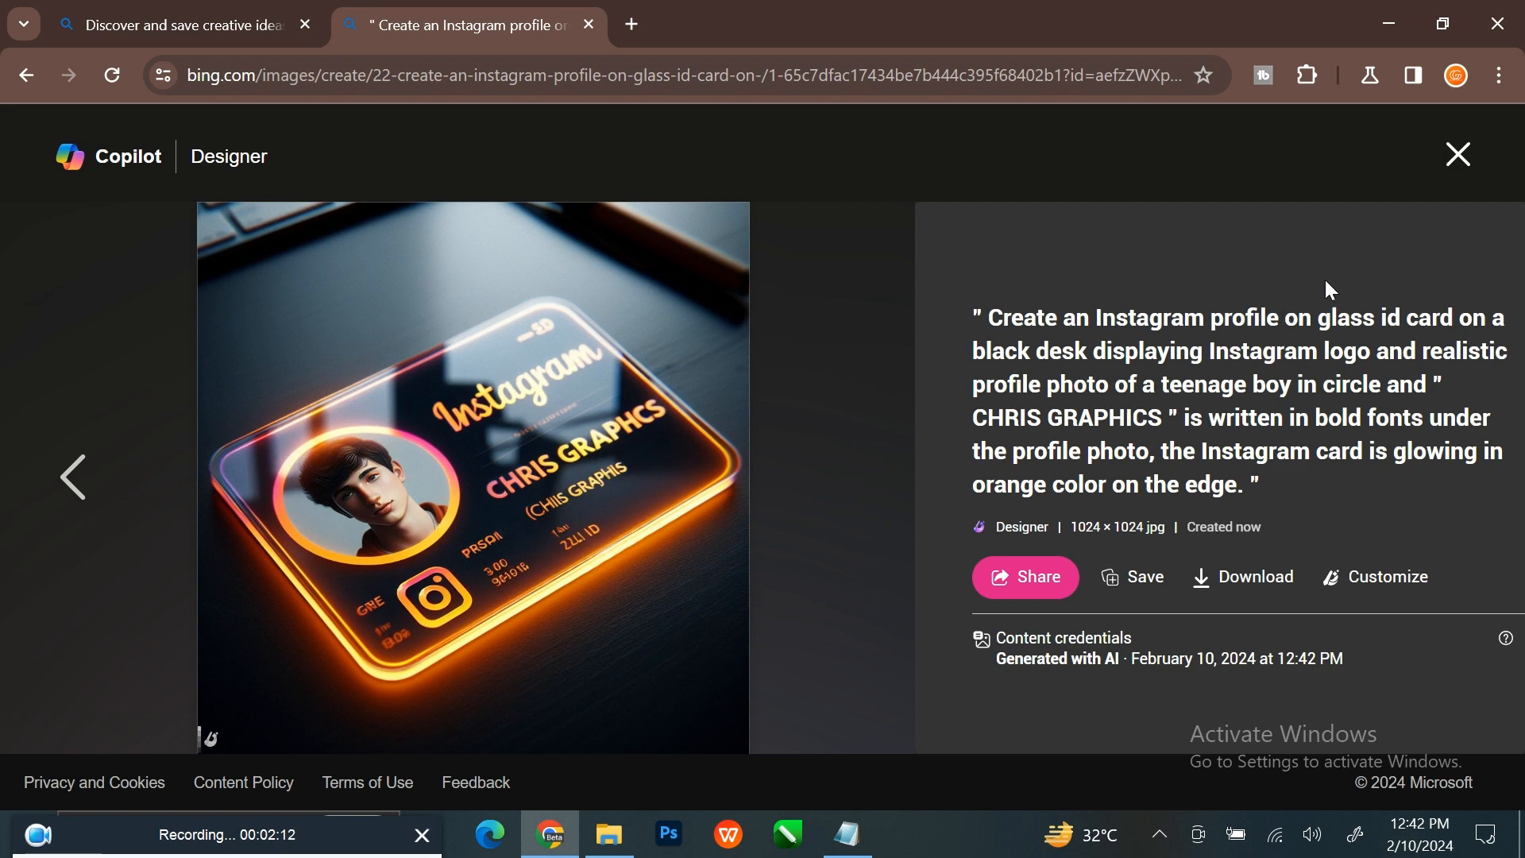
click(1456, 153)
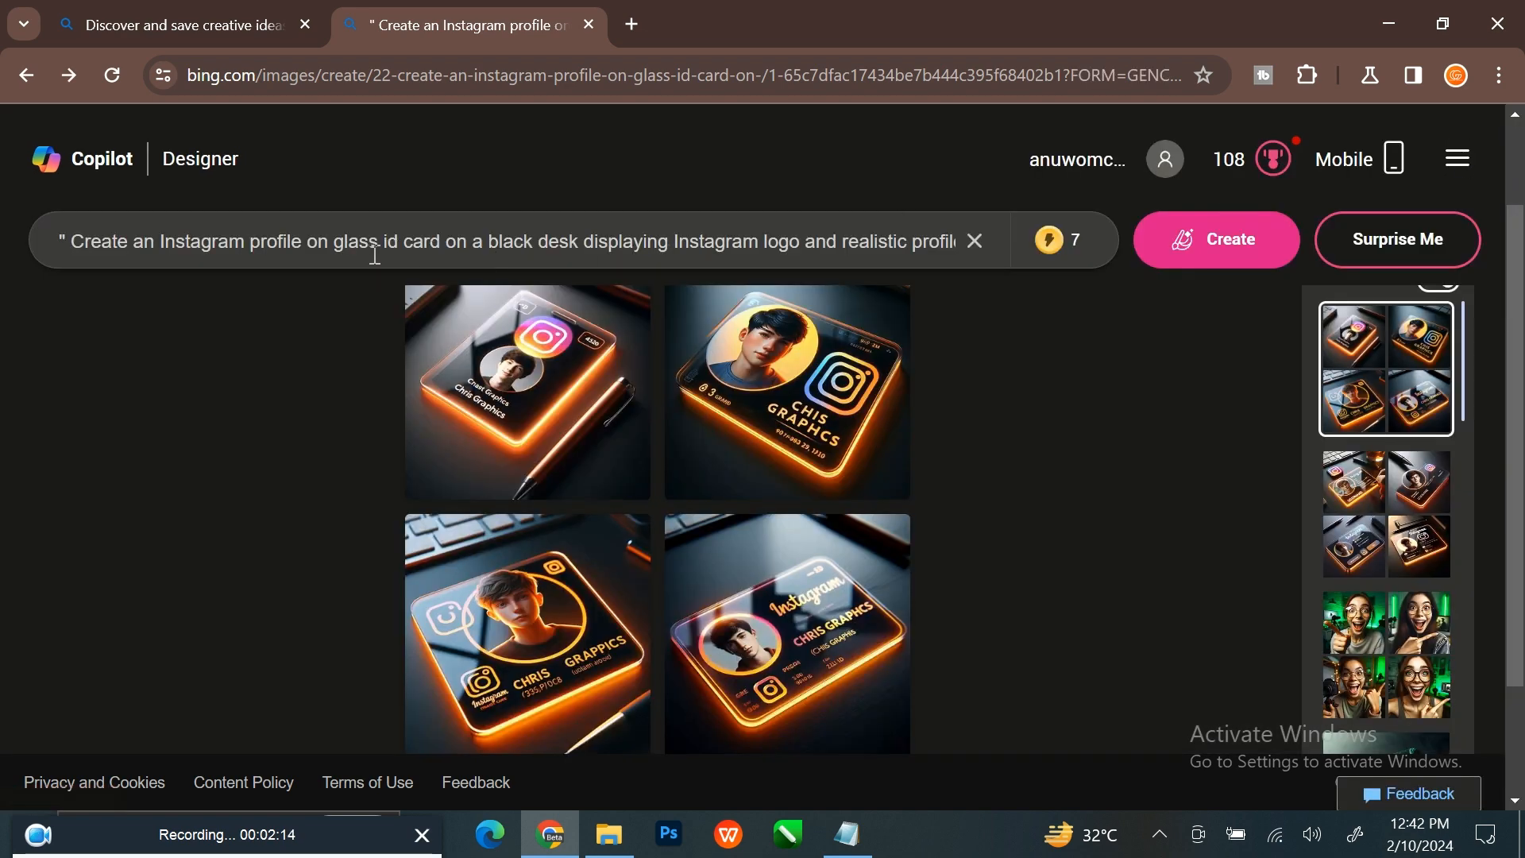
- Replace the first 'Instagram' in the prompt with 'YouTube' and copy it
double_click(208, 242)
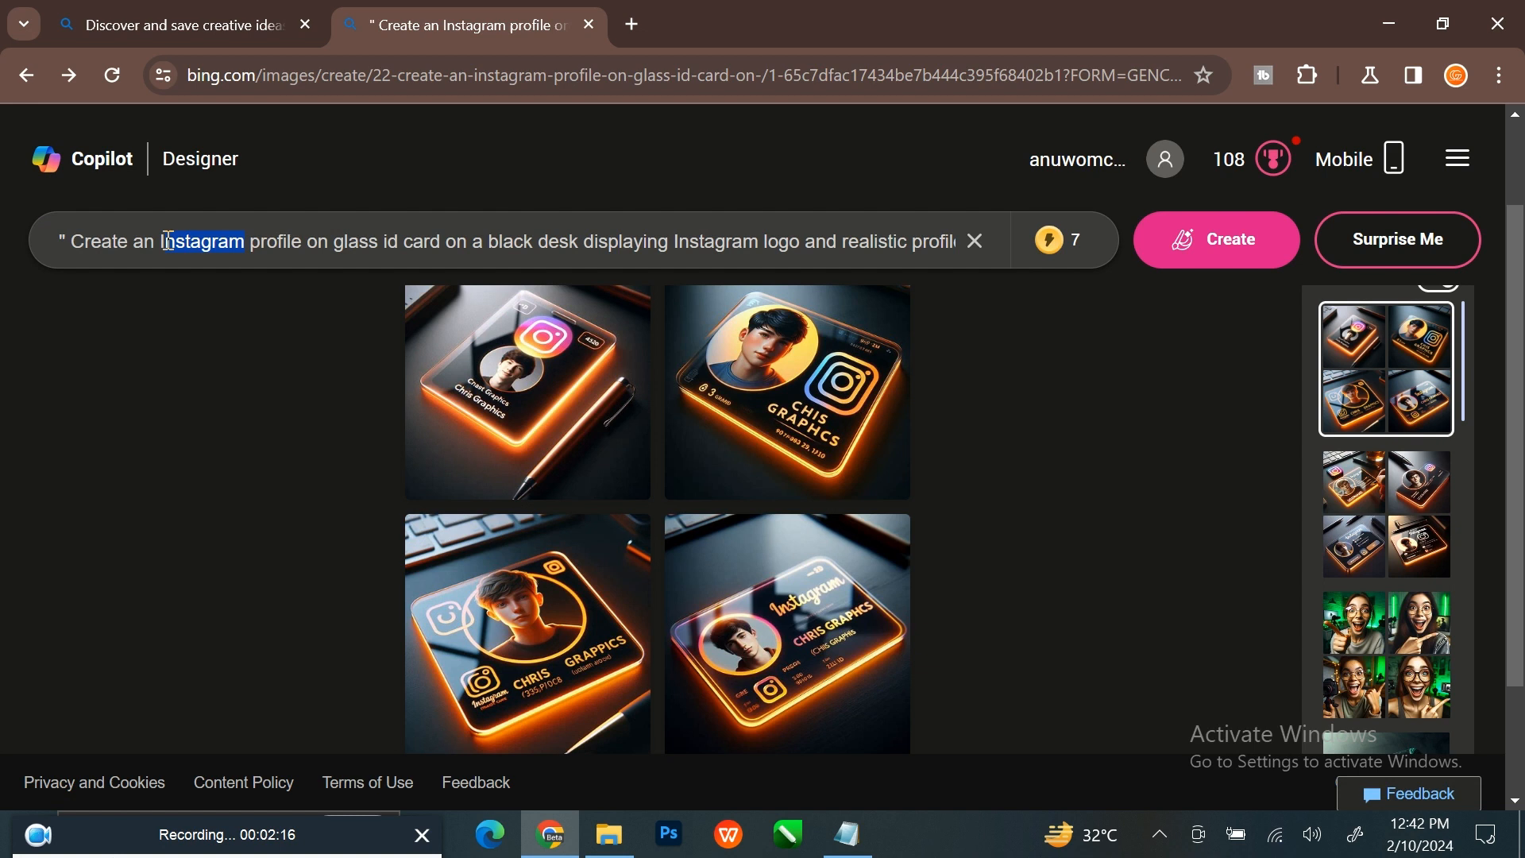
double_click(201, 242)
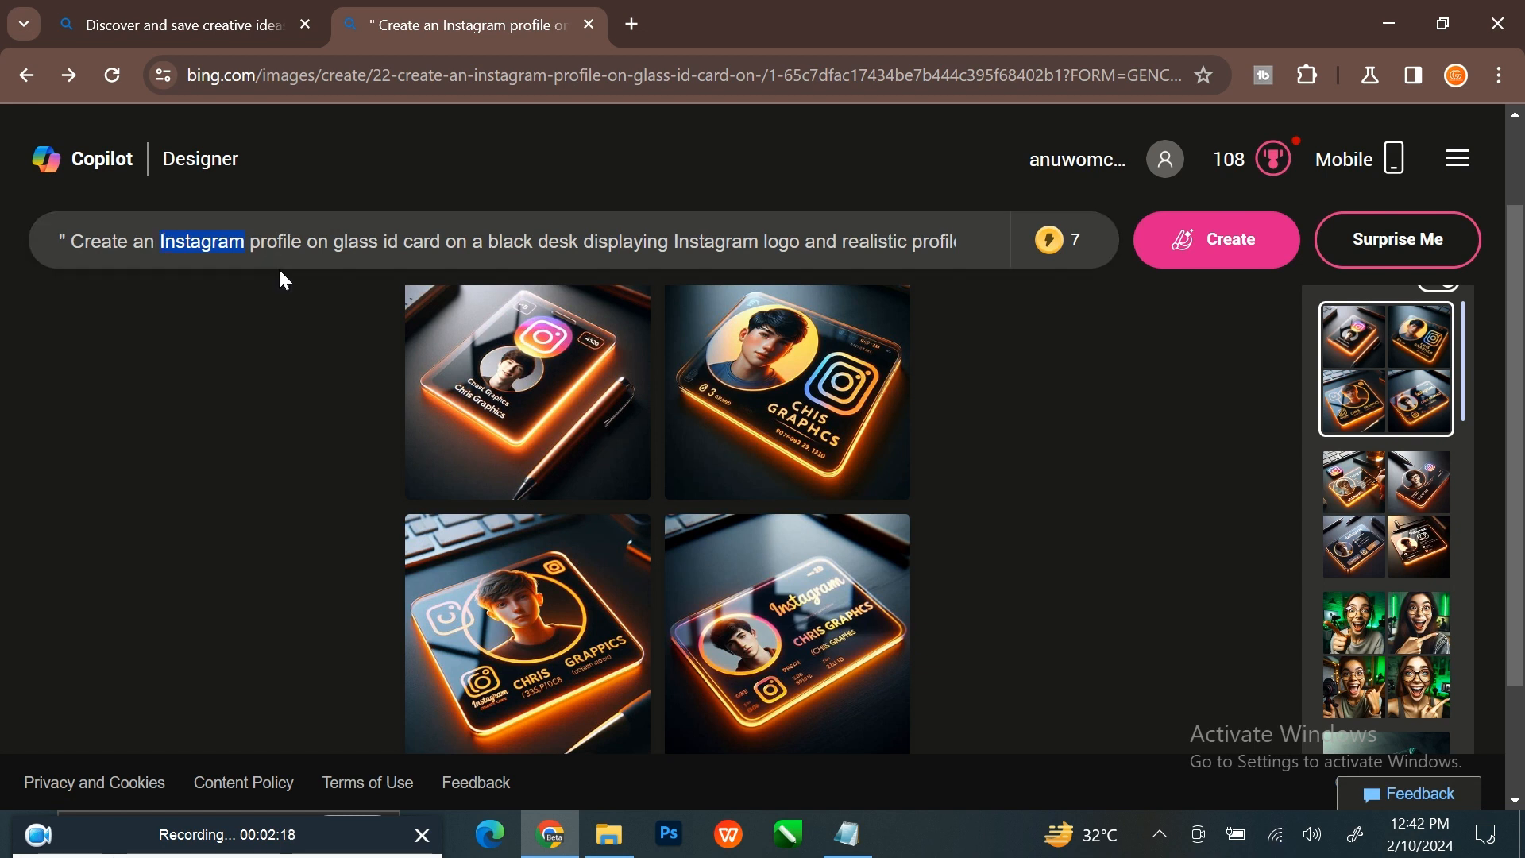
text(YouTu)
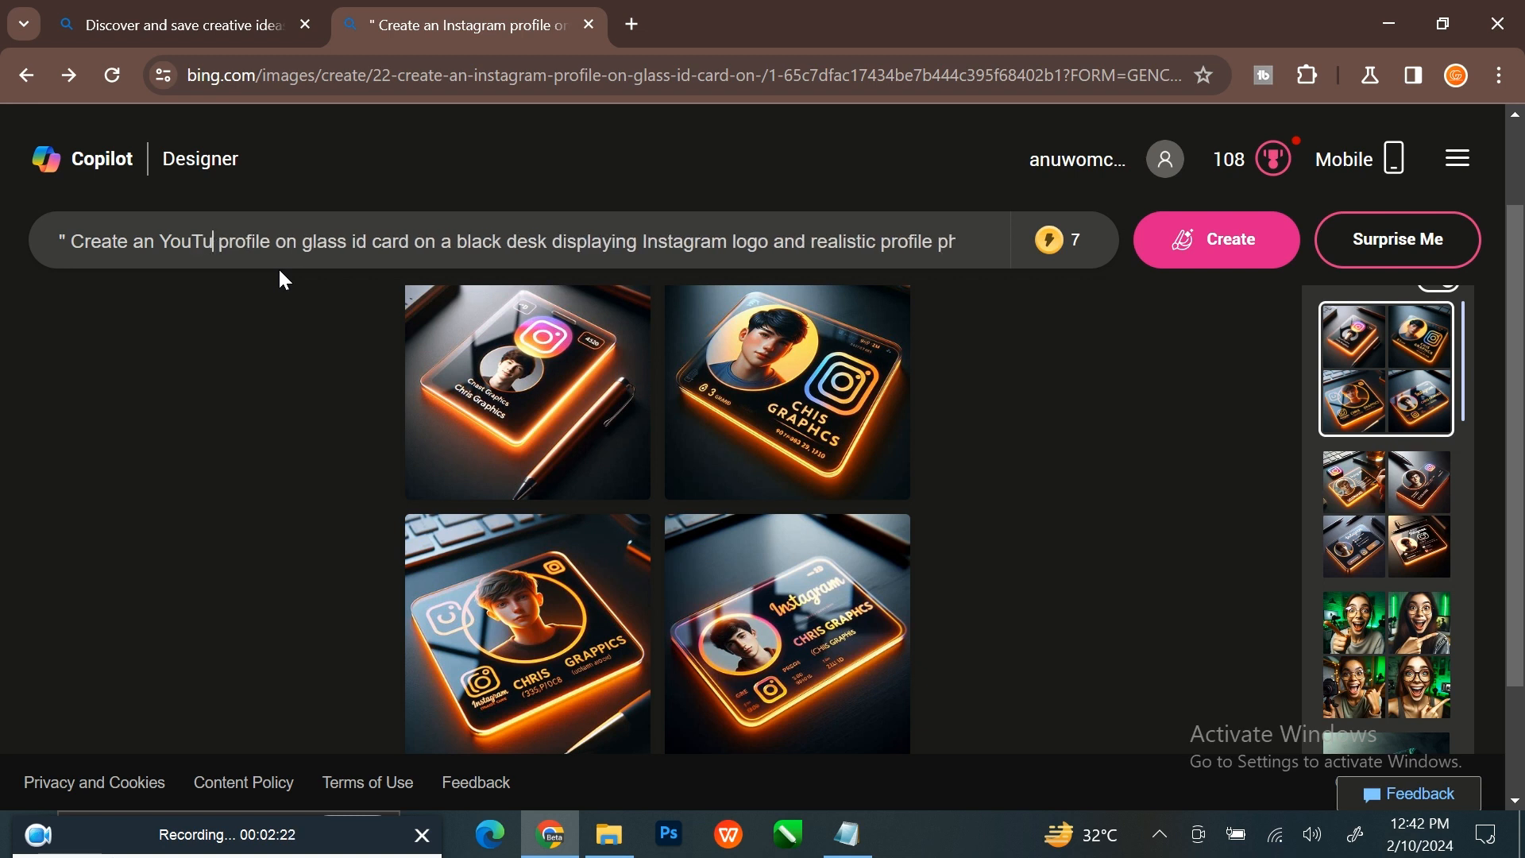
text(be)
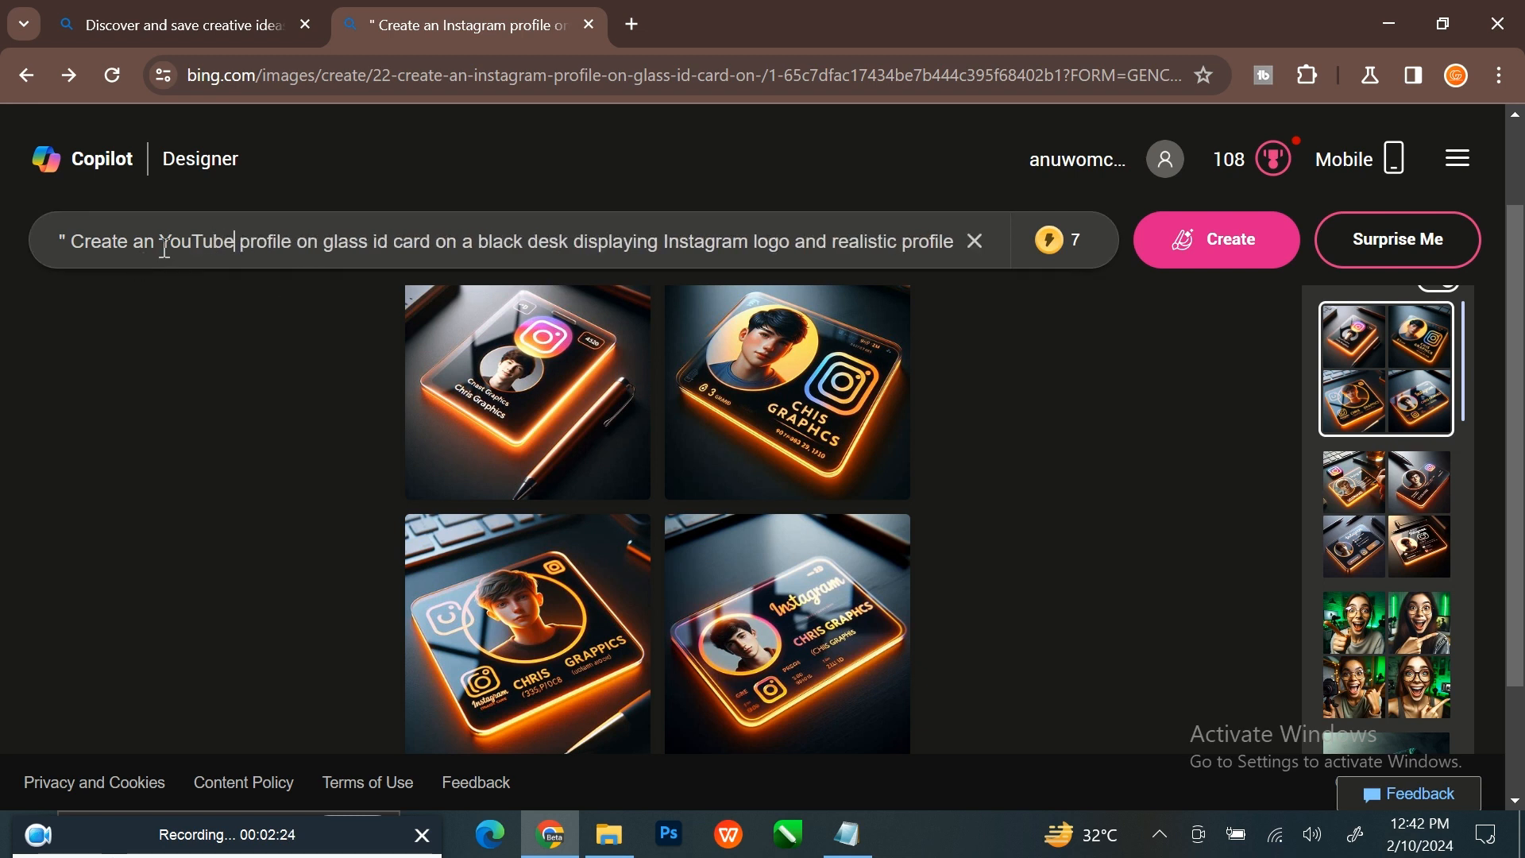
double_click(192, 241)
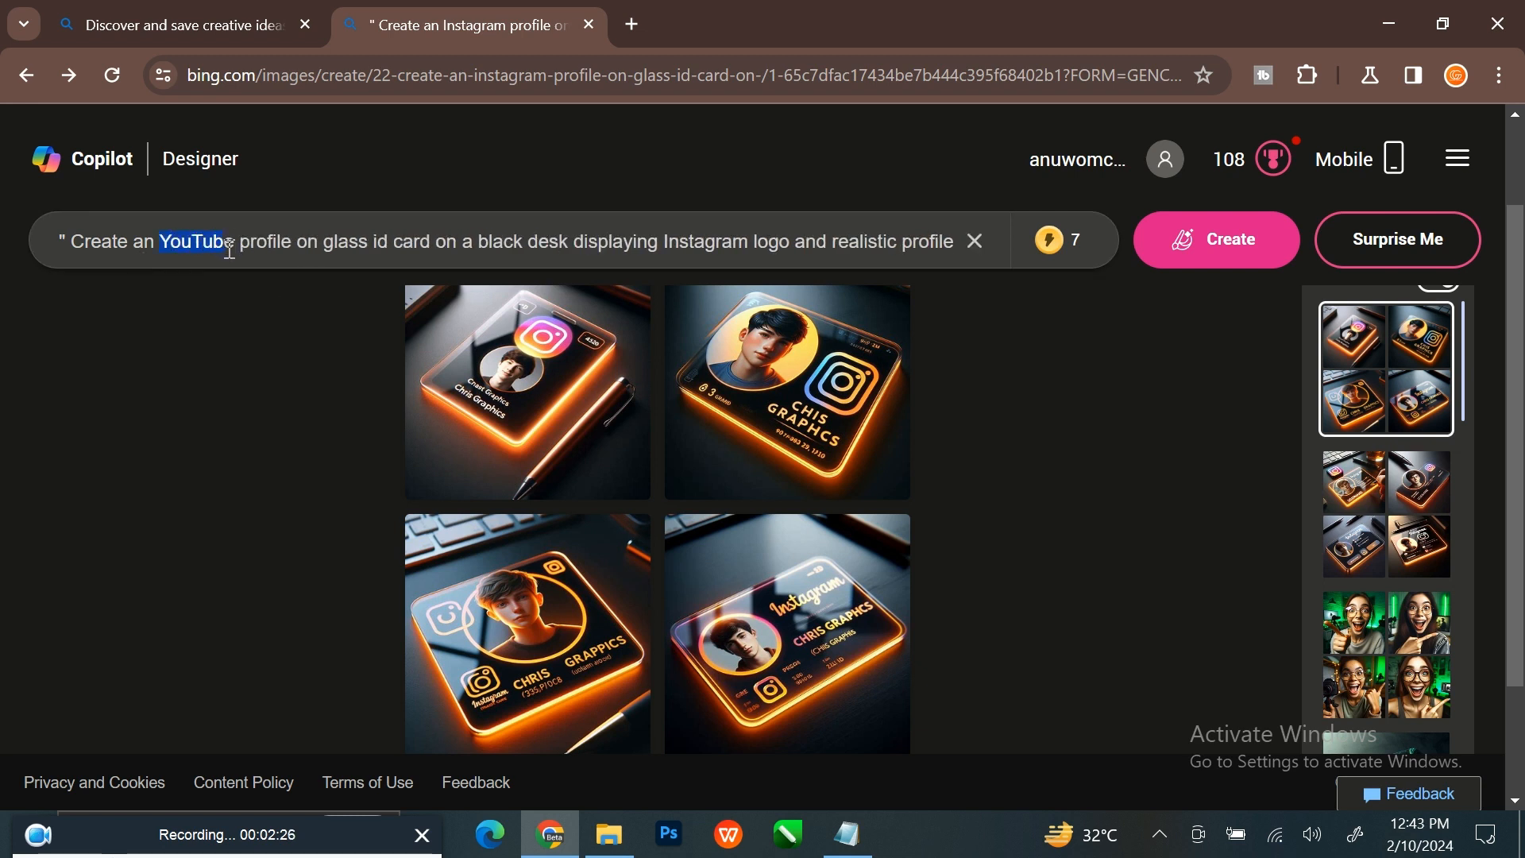
right_click(191, 241)
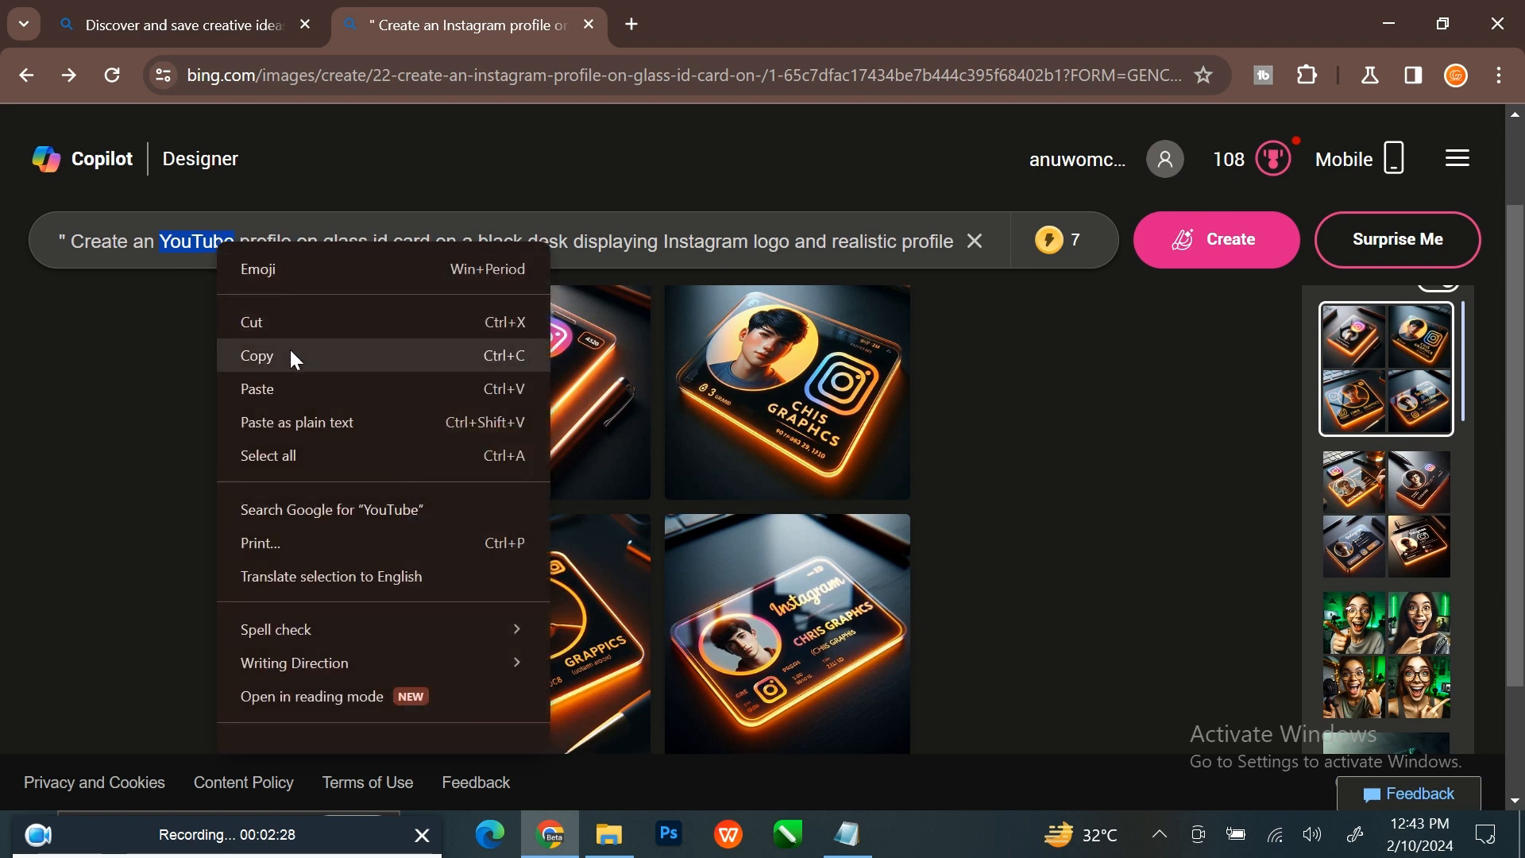
click(731, 240)
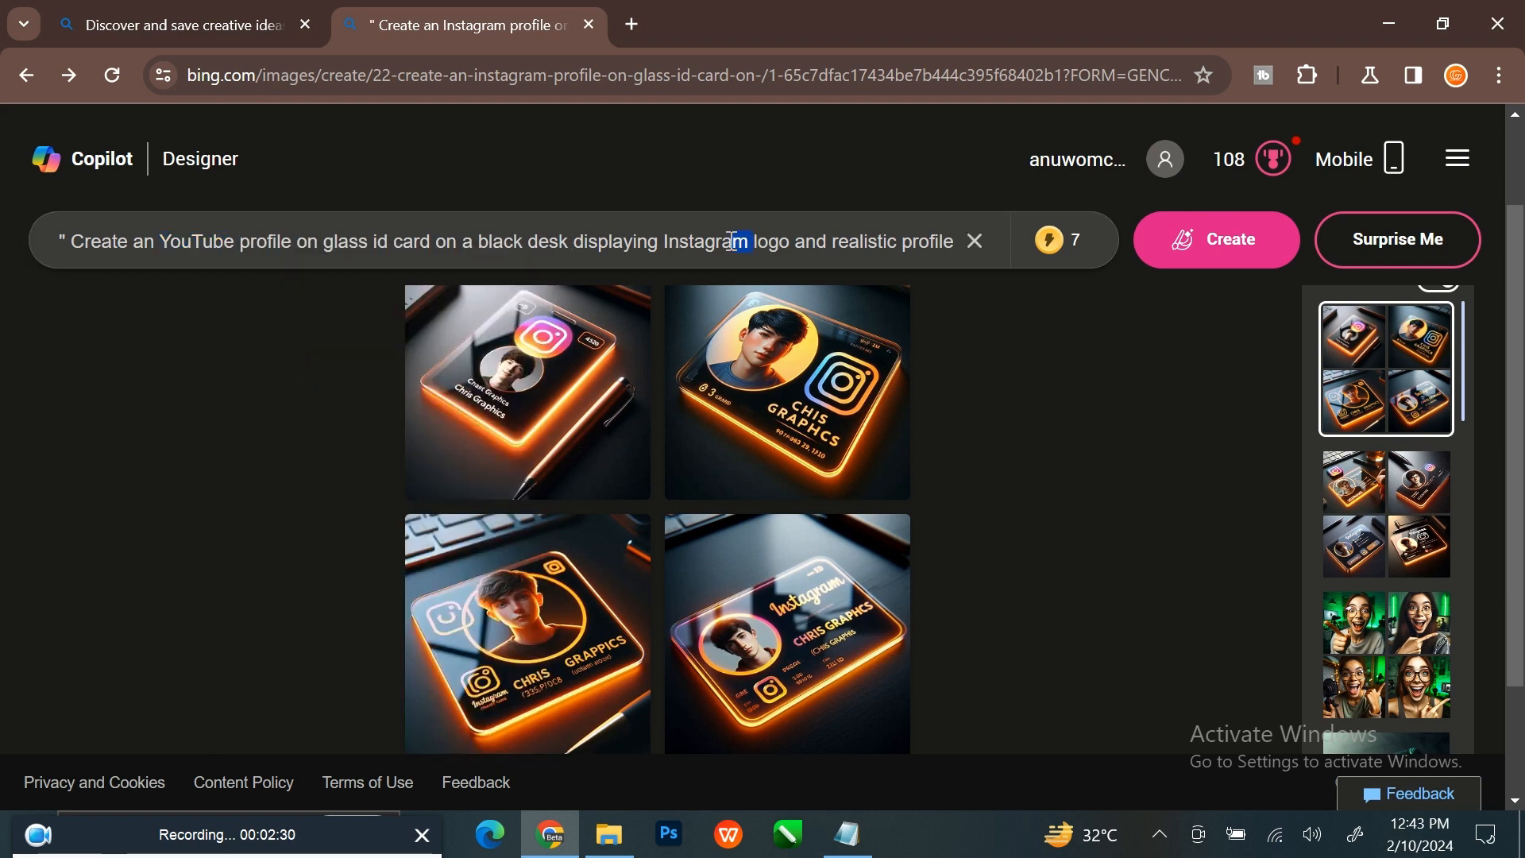
- Replace the remaining two 'Instagram' words with 'YouTube'
double_click(707, 241)
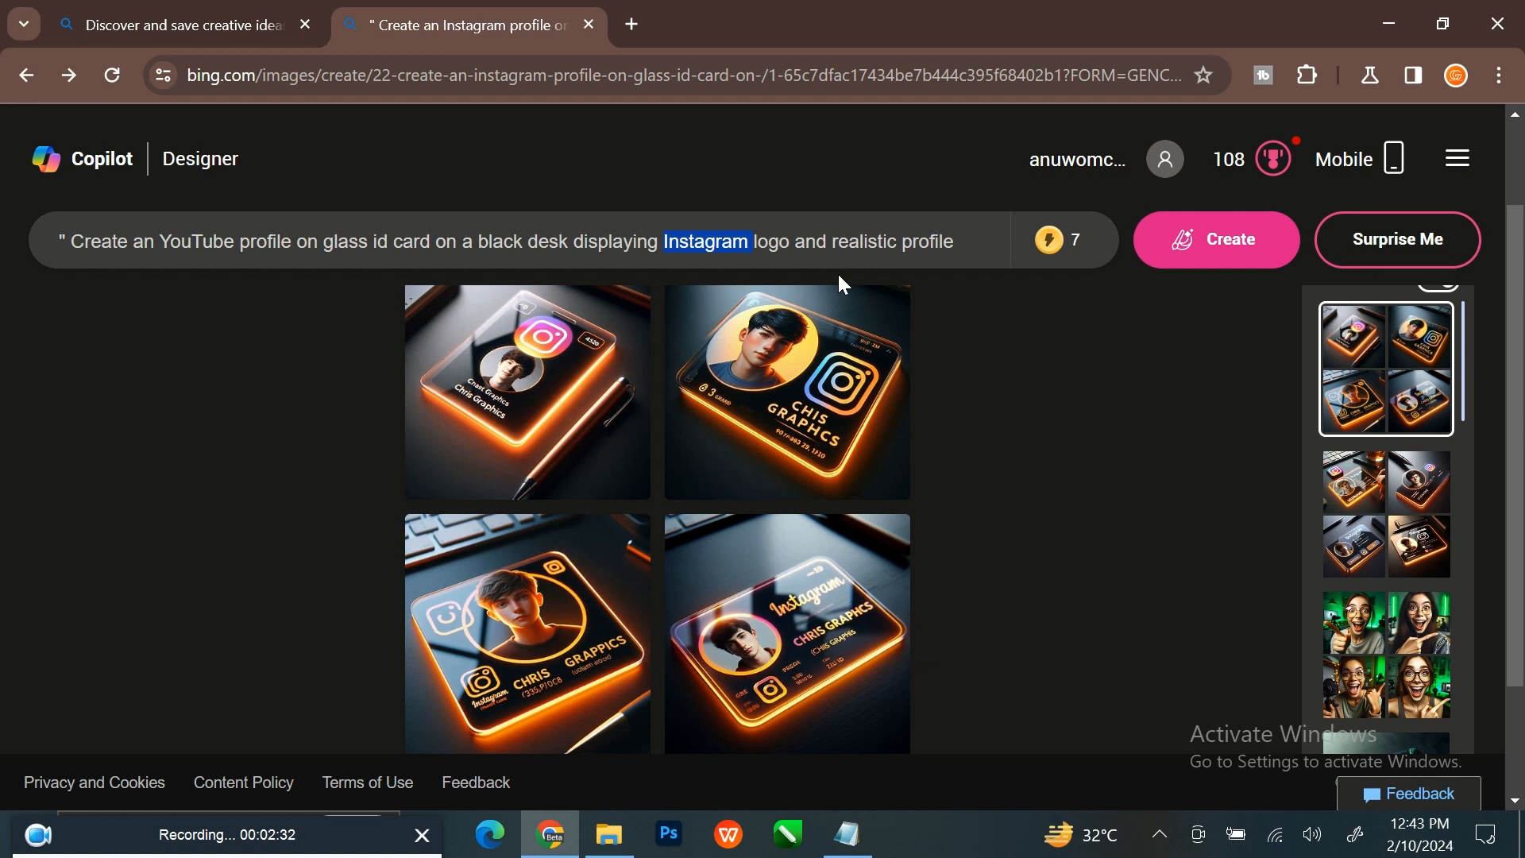
text(YouTube)
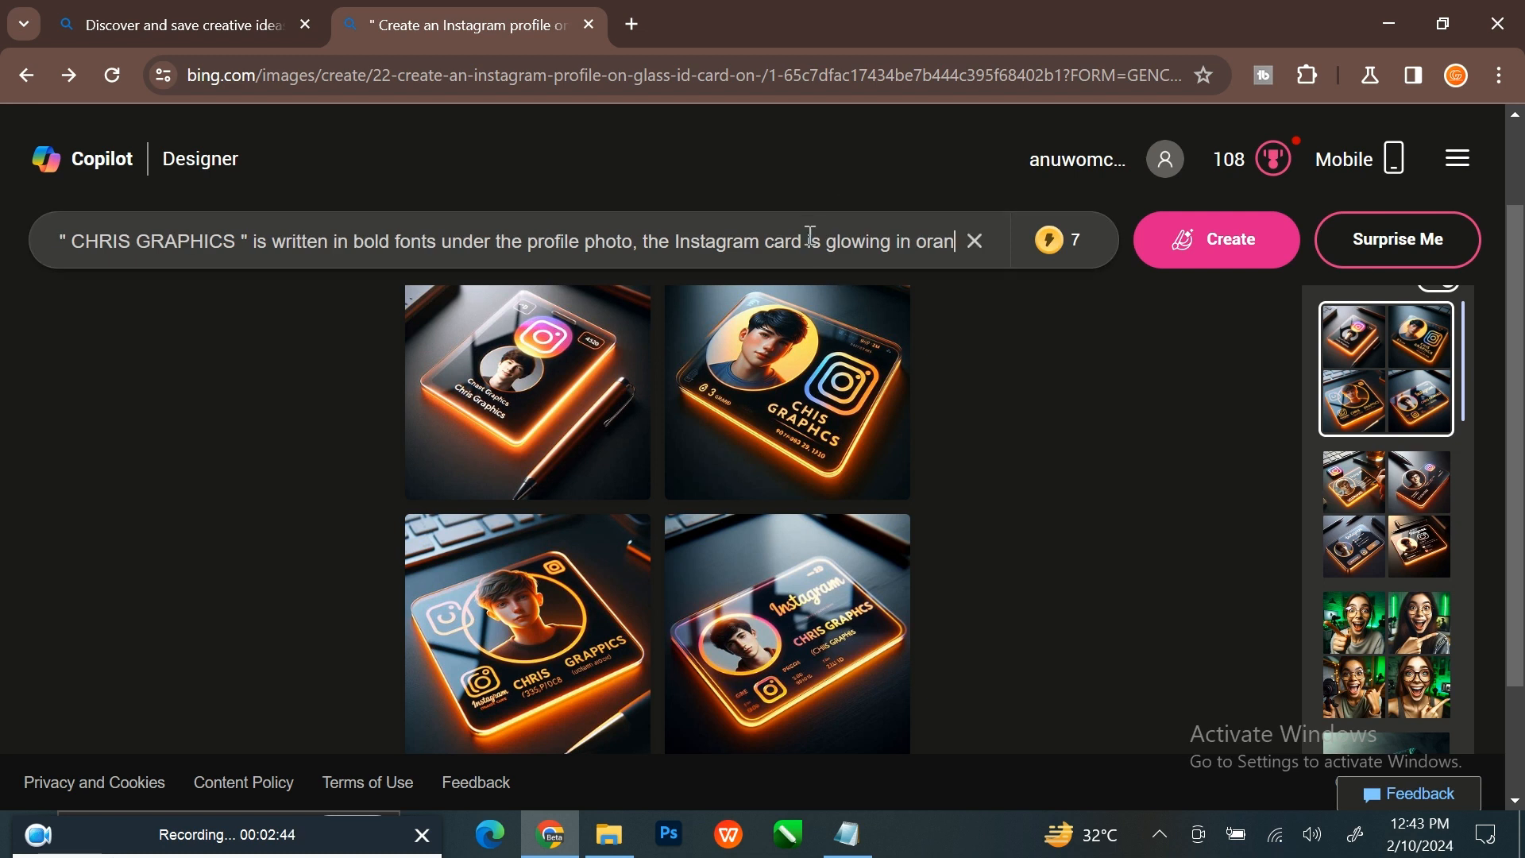
double_click(718, 241)
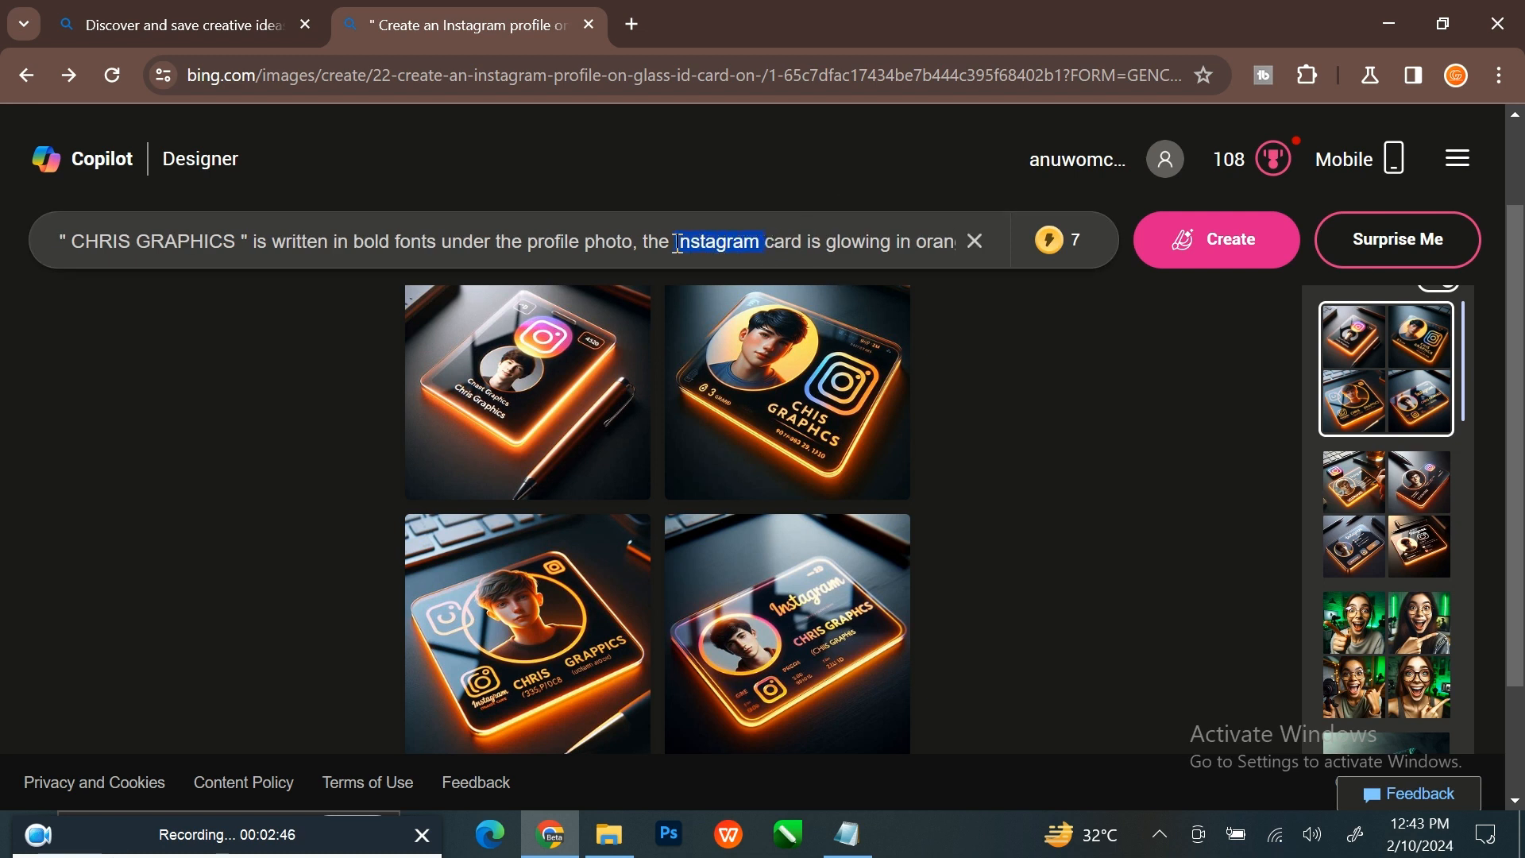
text(YouTube)
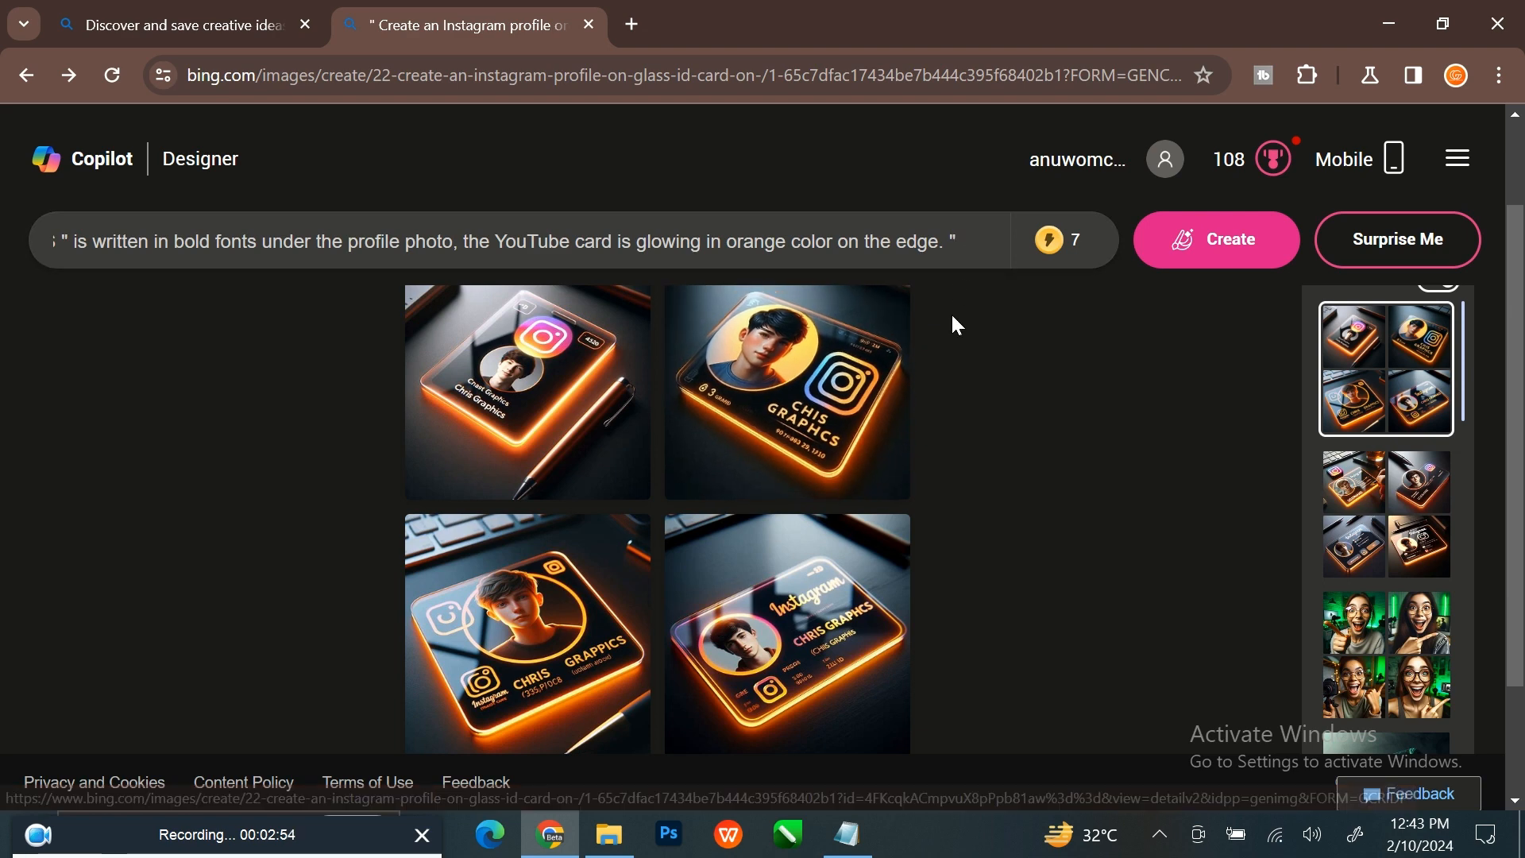
- Generate images from the edited YouTube prompt and scroll to the results
click(1213, 239)
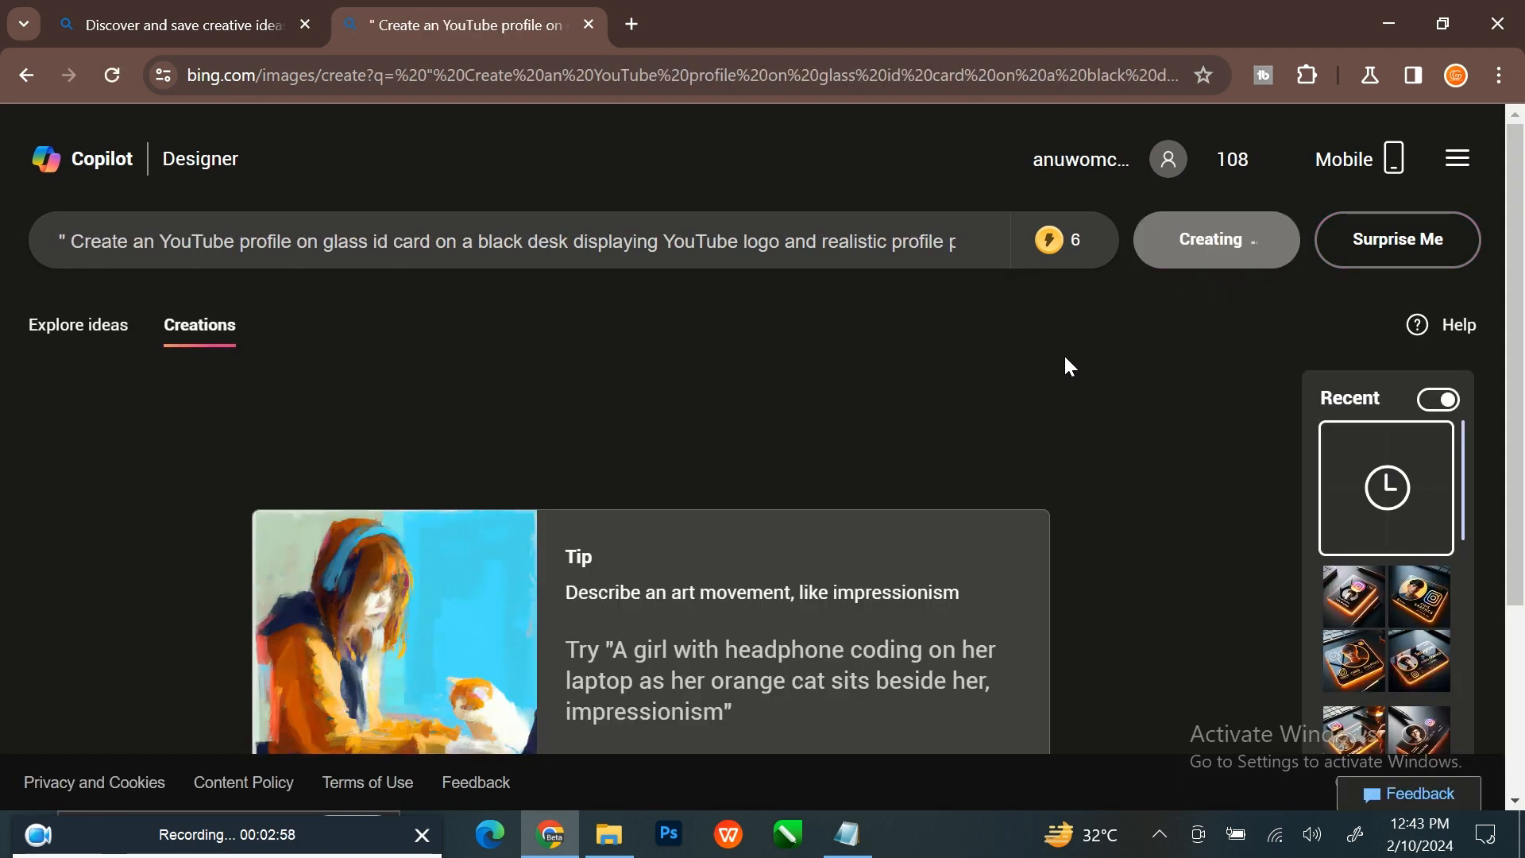
scroll(down, 3)
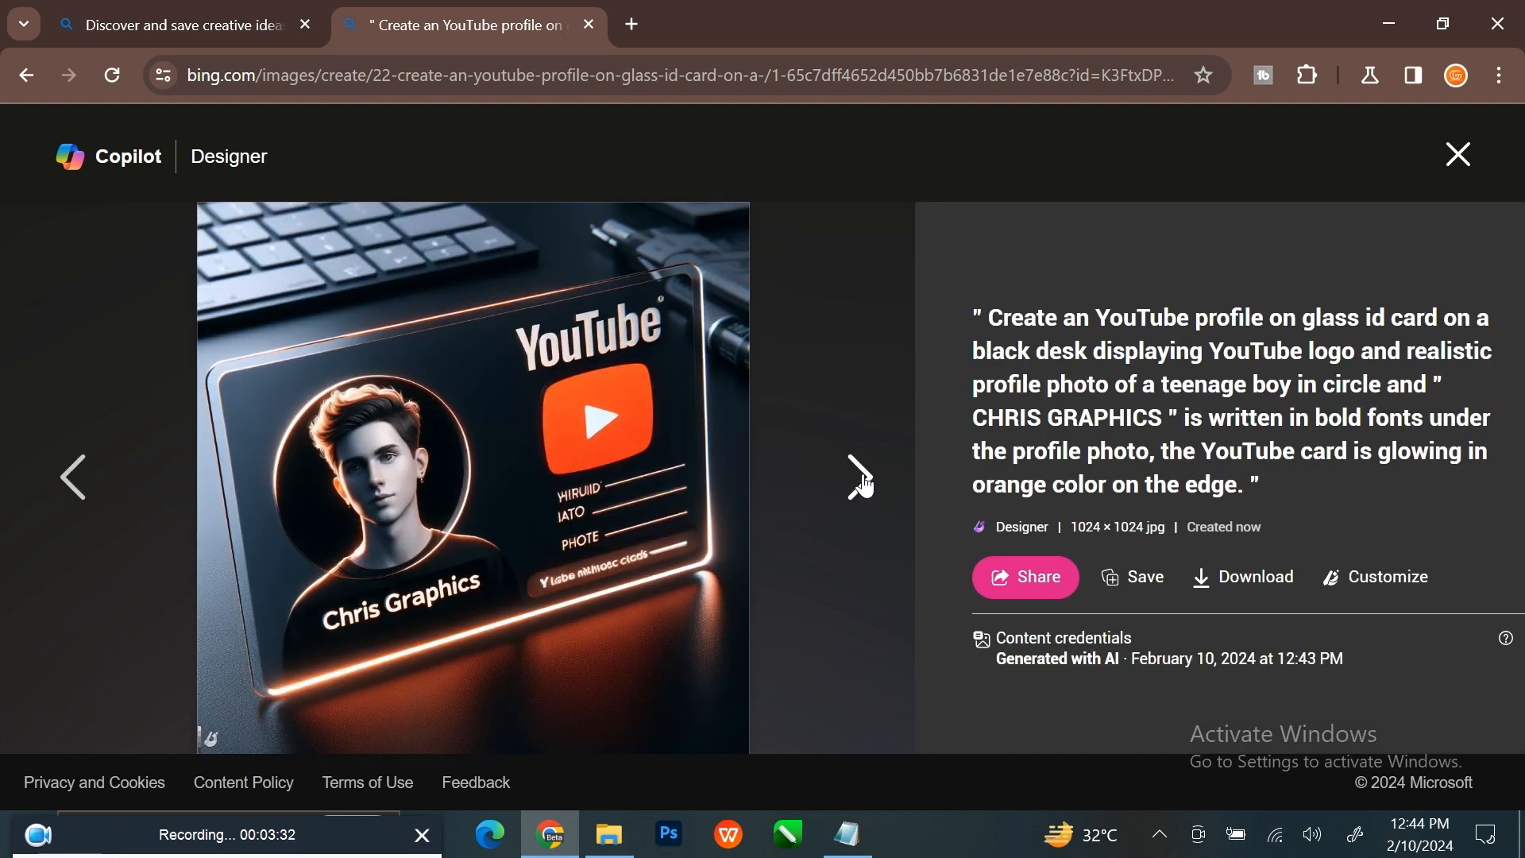
- Move to the next orange-glowing YouTube card image and download it as JPG
click(859, 478)
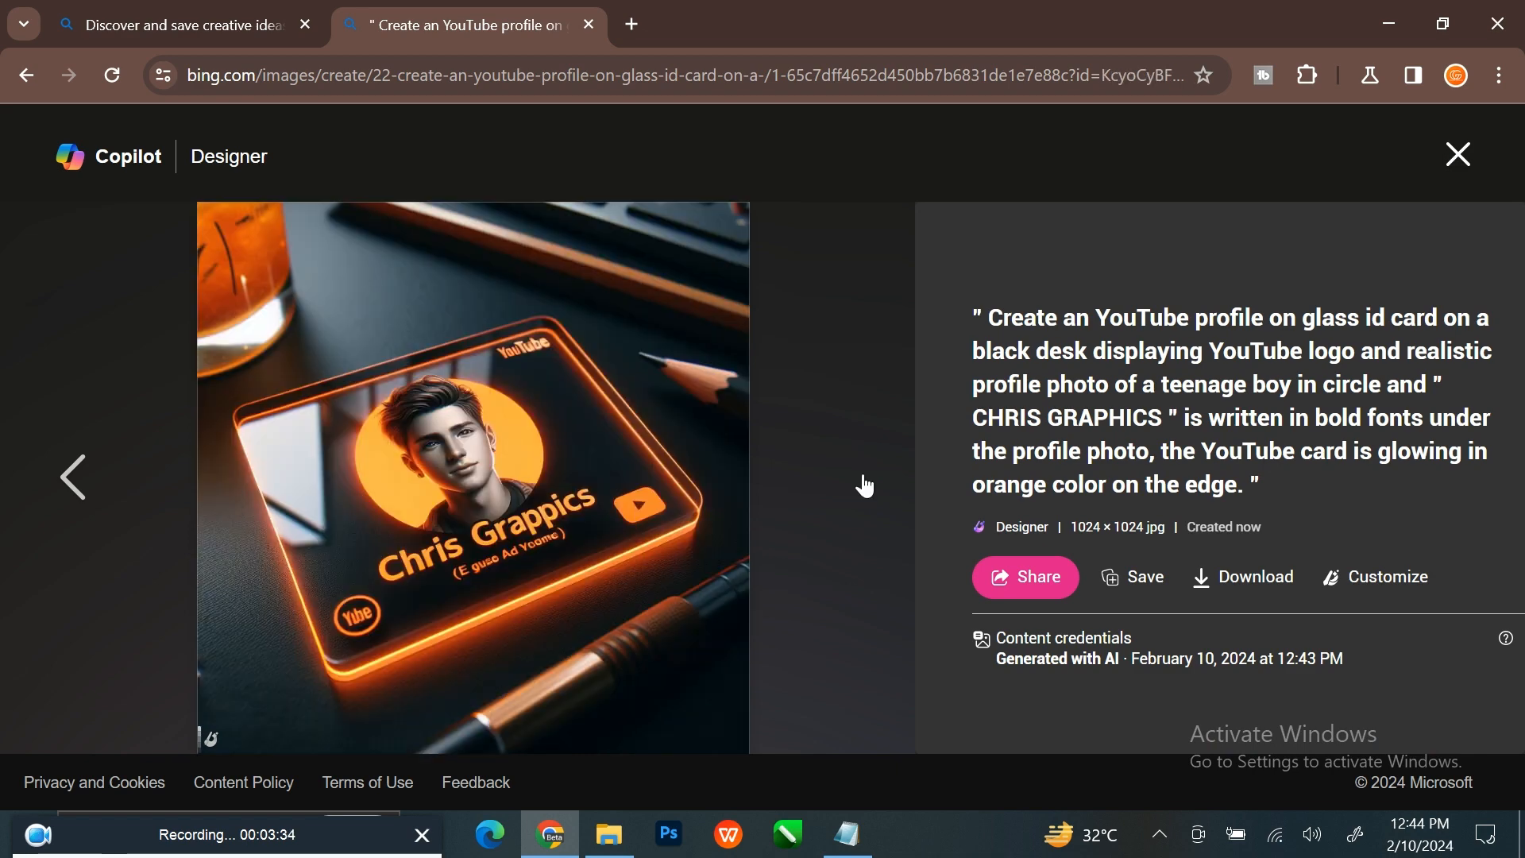
mouse_move(950, 638)
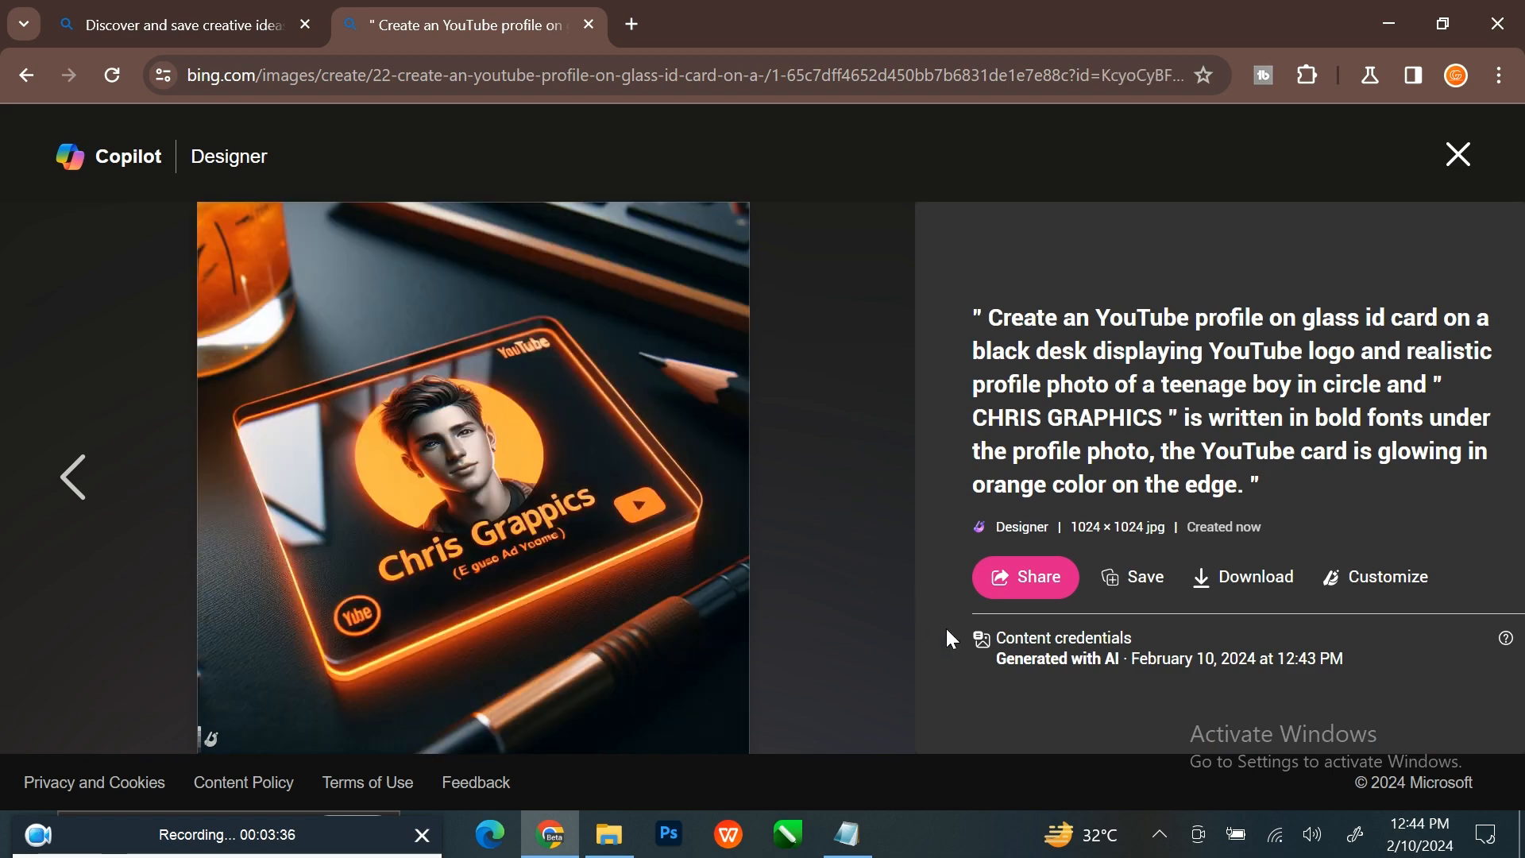
click(1253, 576)
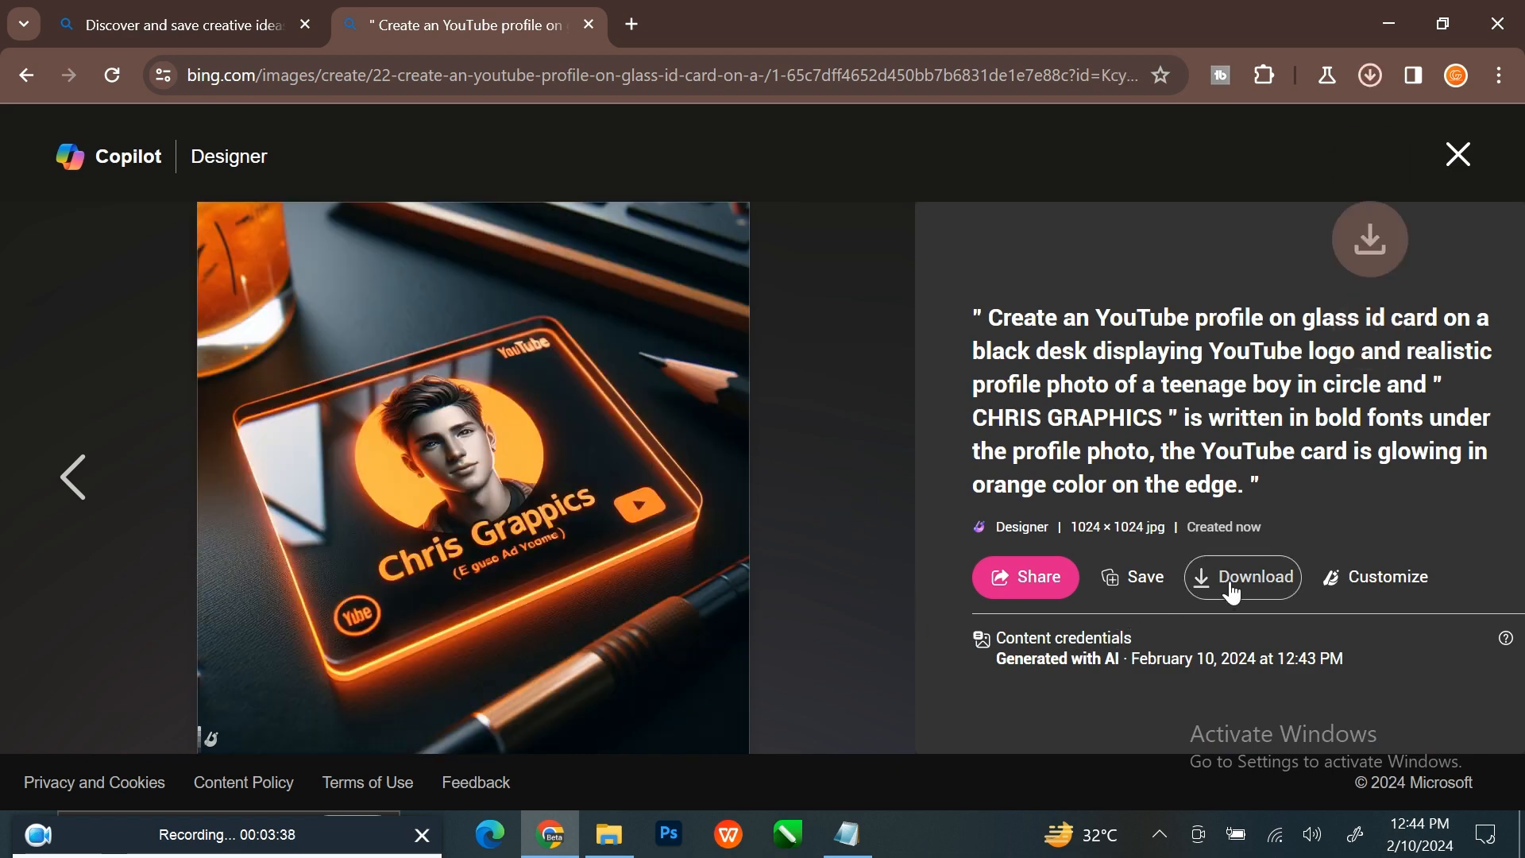
click(1242, 577)
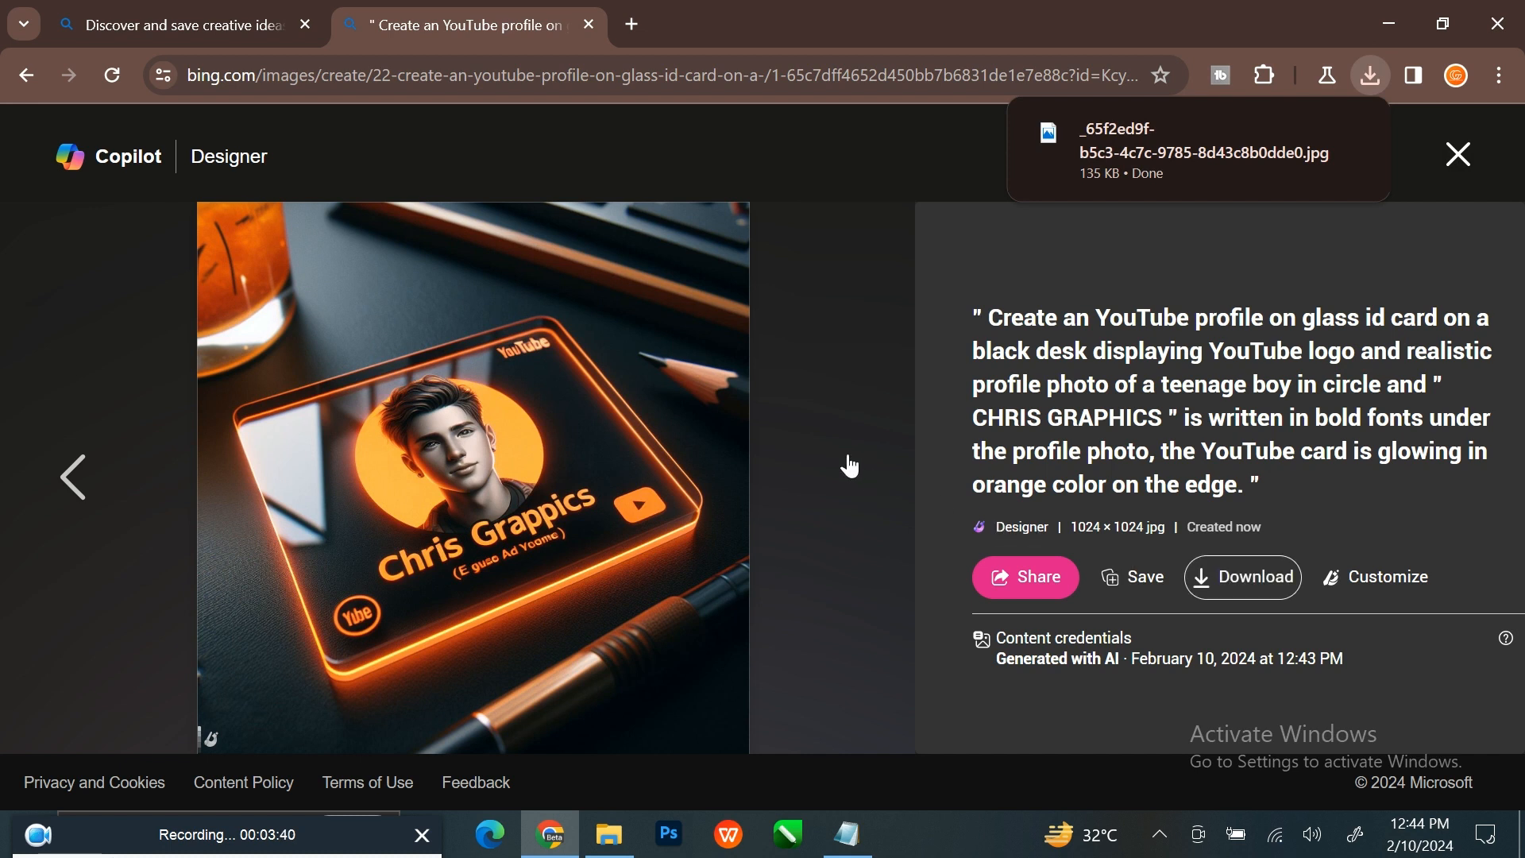